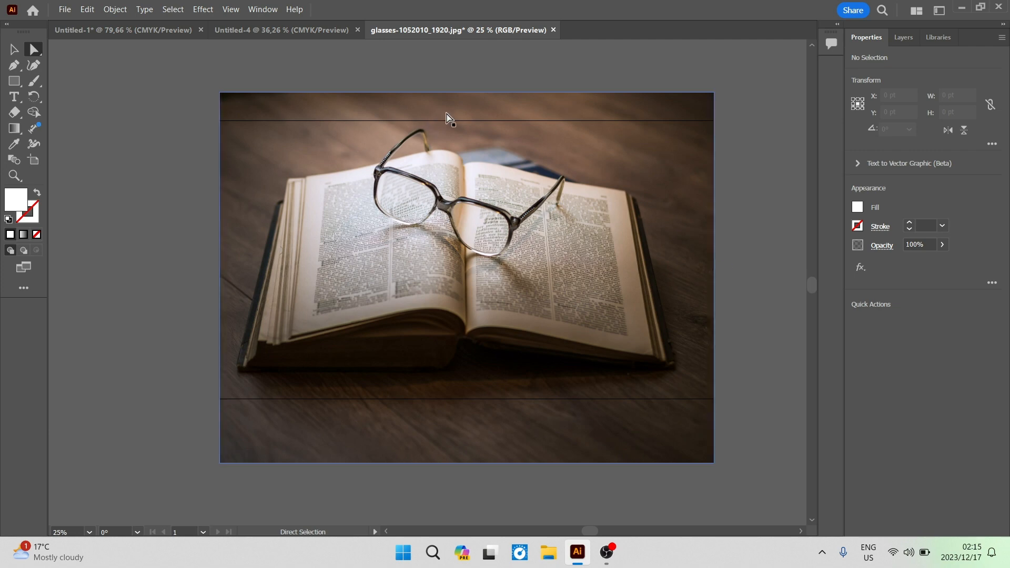
mouse_move(420, 270)
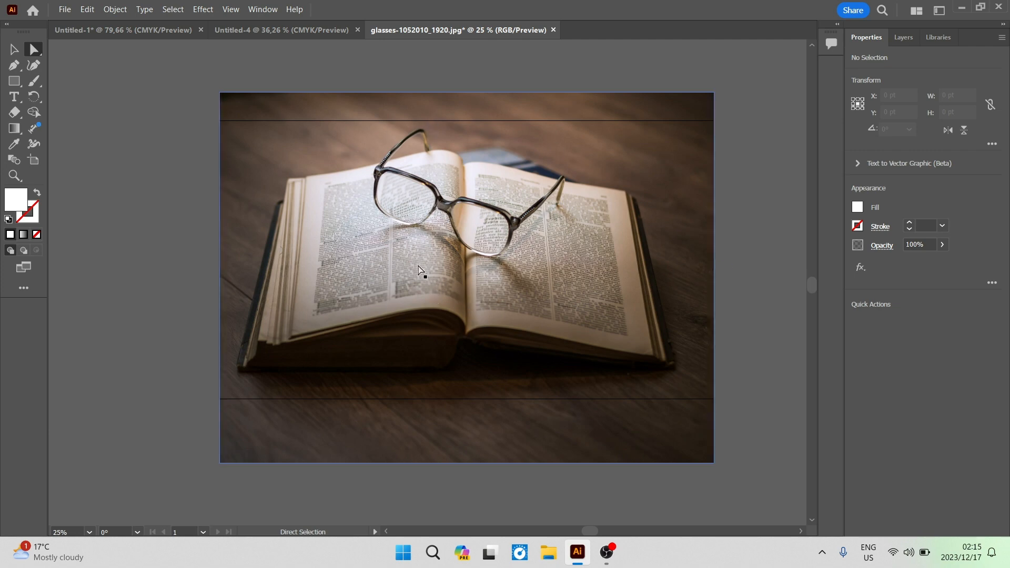
mouse_move(434, 226)
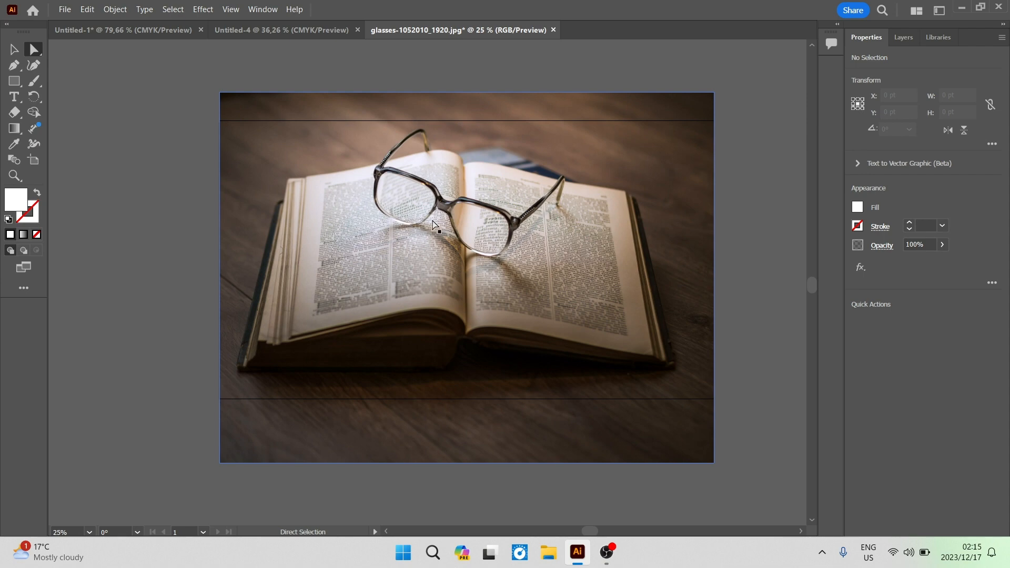
mouse_move(422, 208)
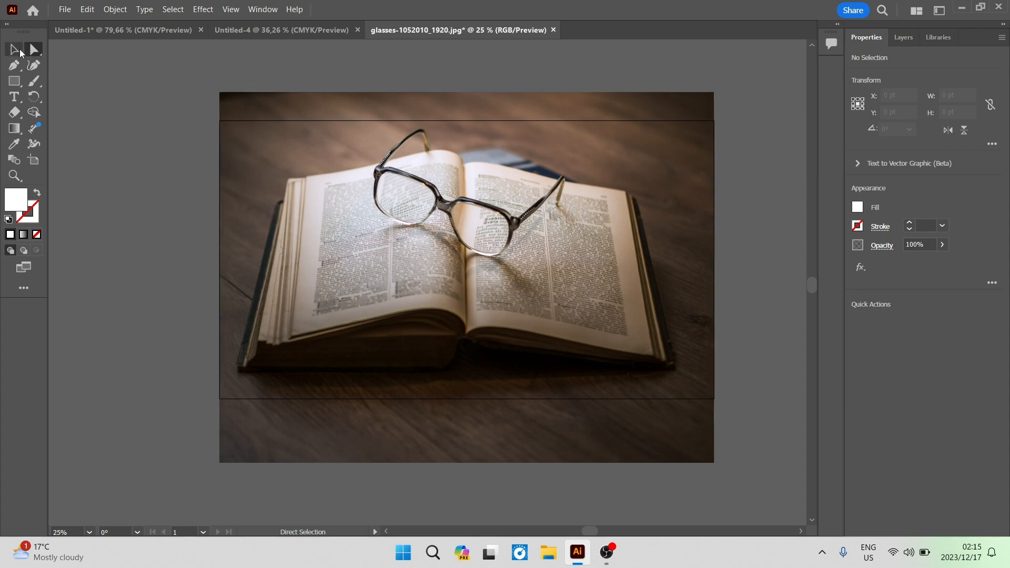
Switch to the Selection tool to pick the glasses-on-book photo.
click(13, 49)
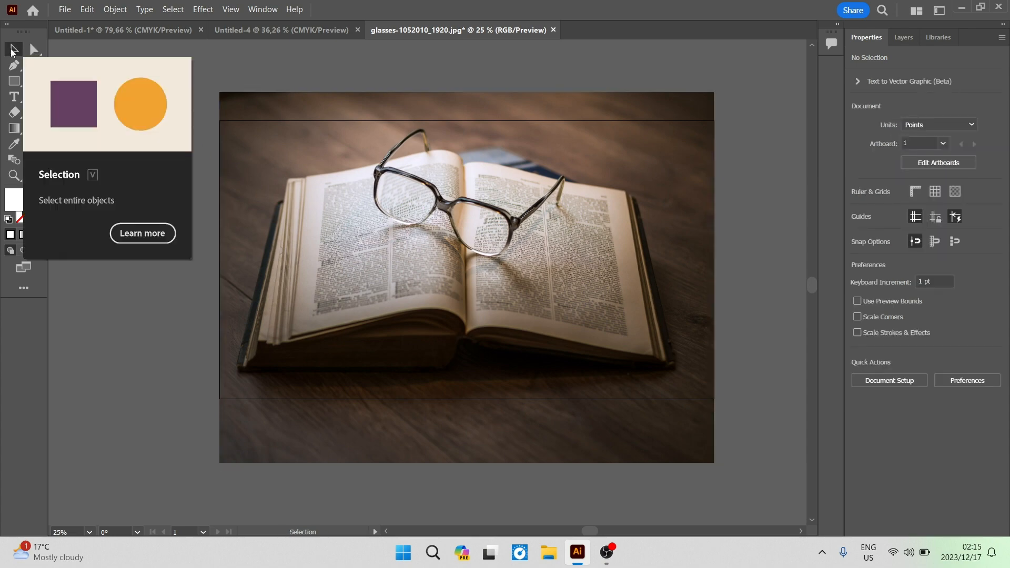
mouse_move(94, 114)
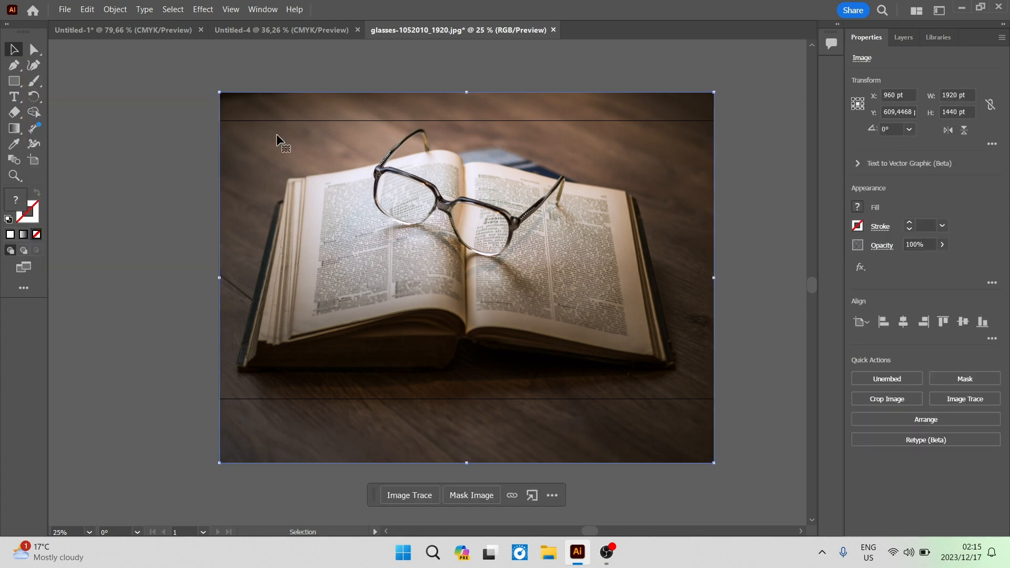
mouse_move(261, 101)
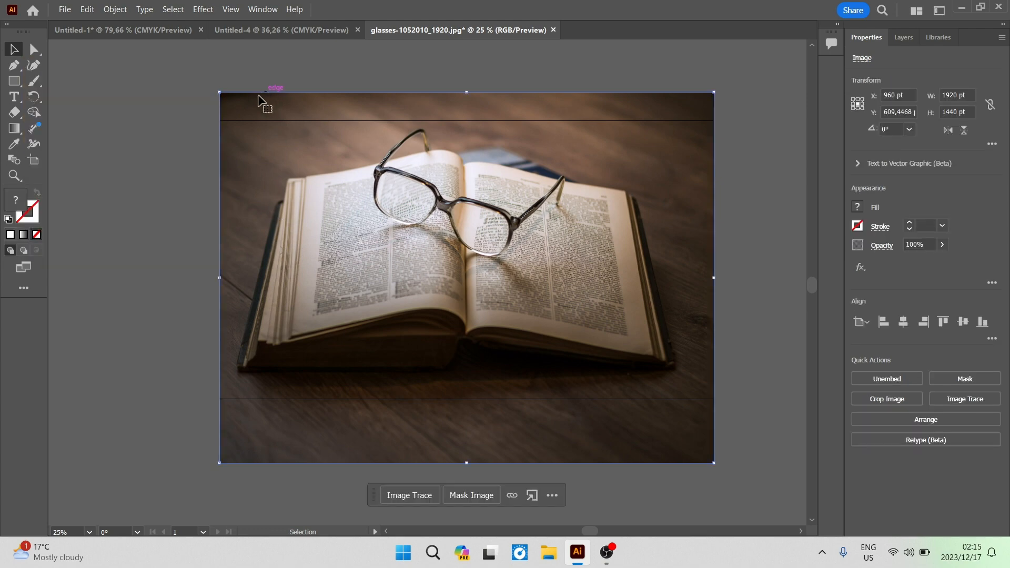
mouse_move(258, 131)
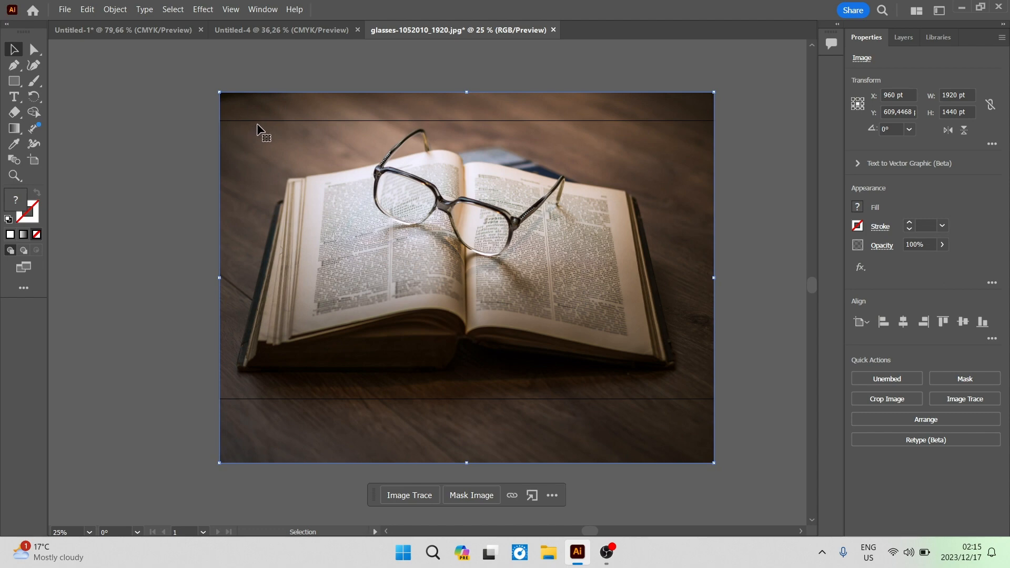
mouse_move(530, 444)
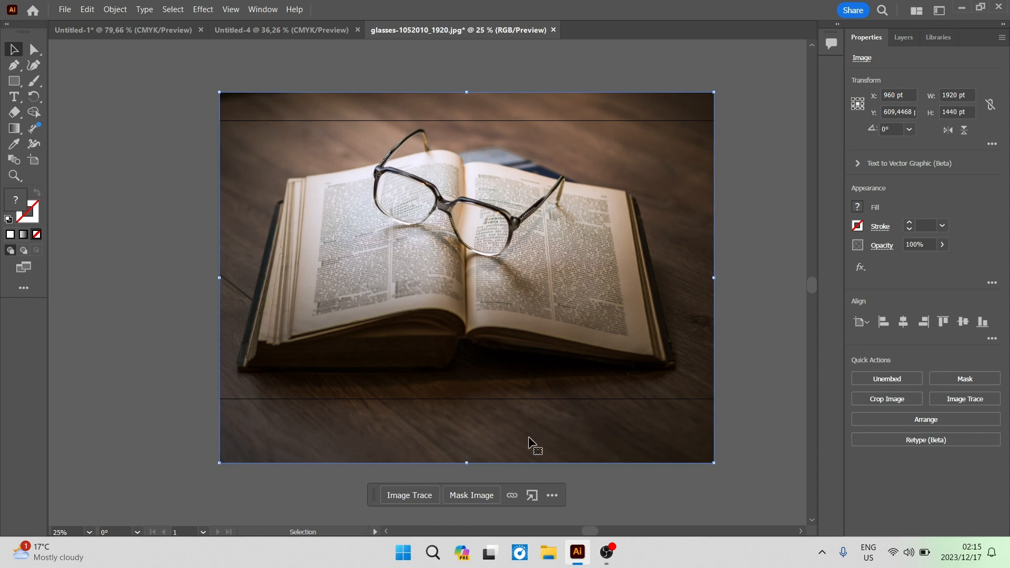
mouse_move(424, 209)
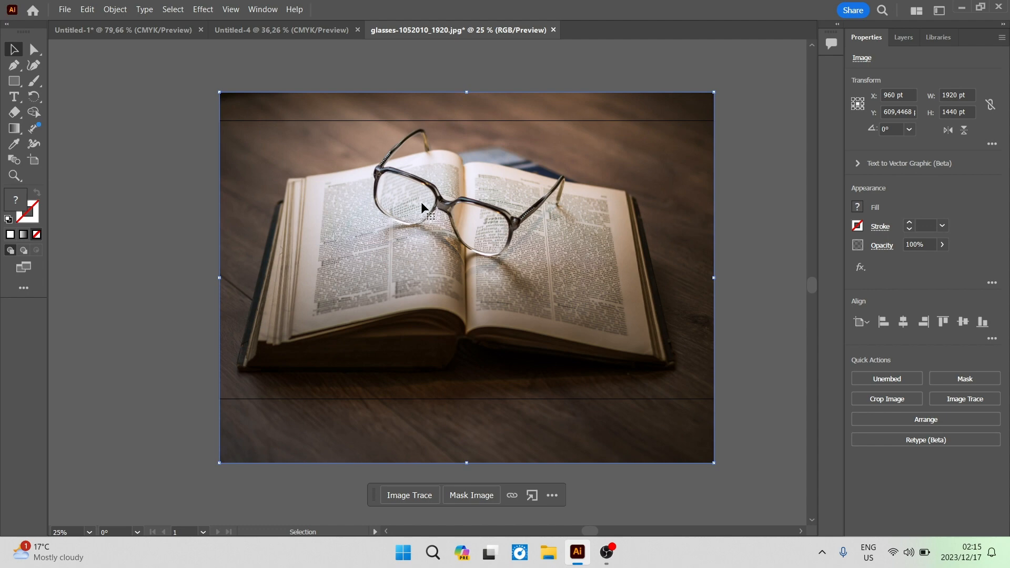
mouse_move(359, 175)
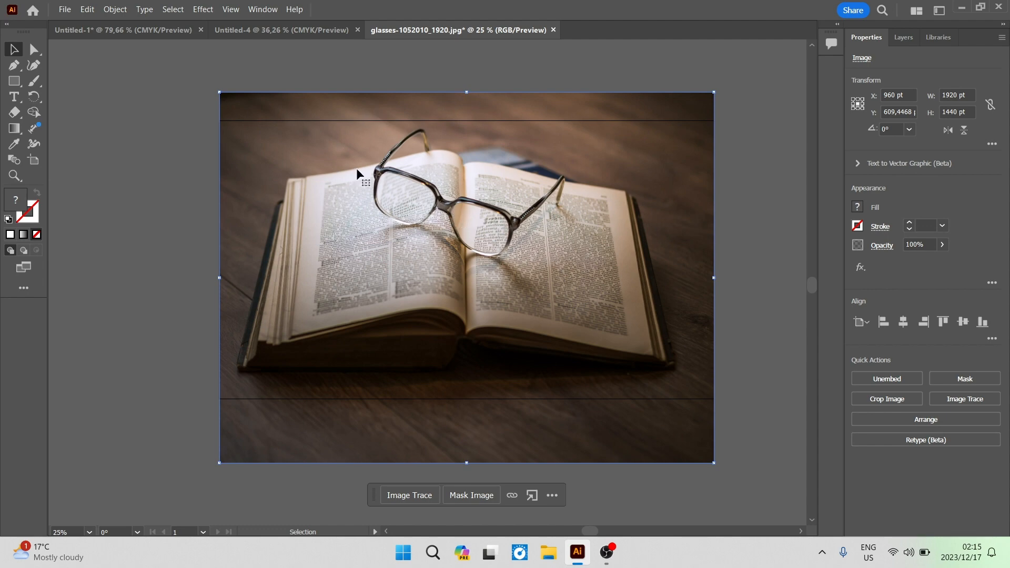
mouse_move(390, 233)
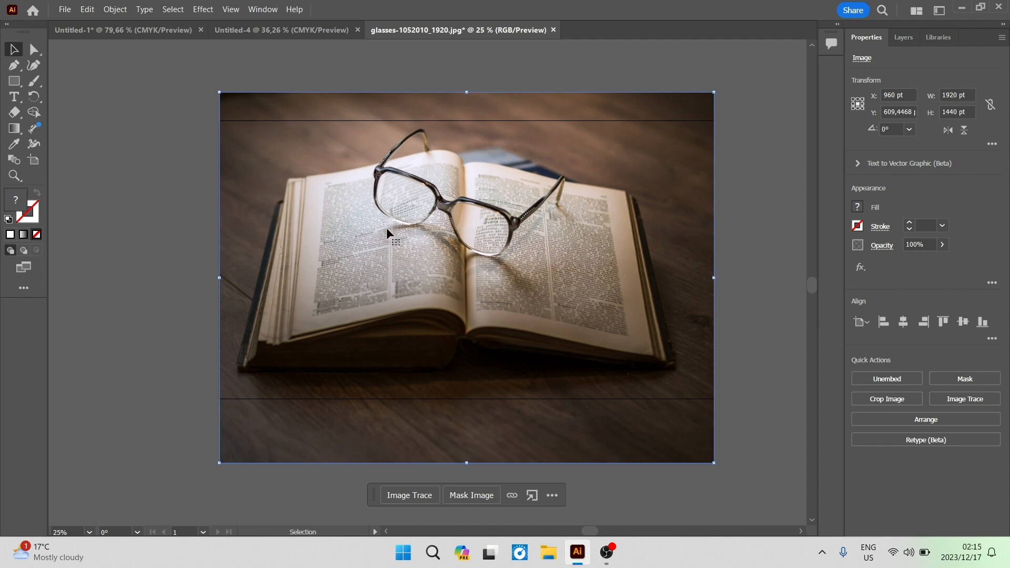
mouse_move(447, 245)
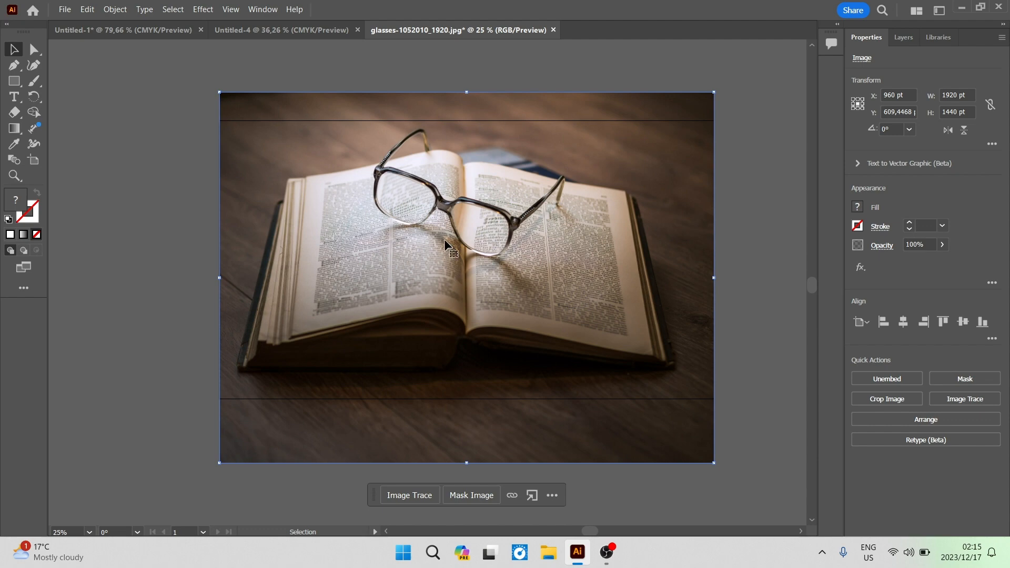
mouse_move(718, 212)
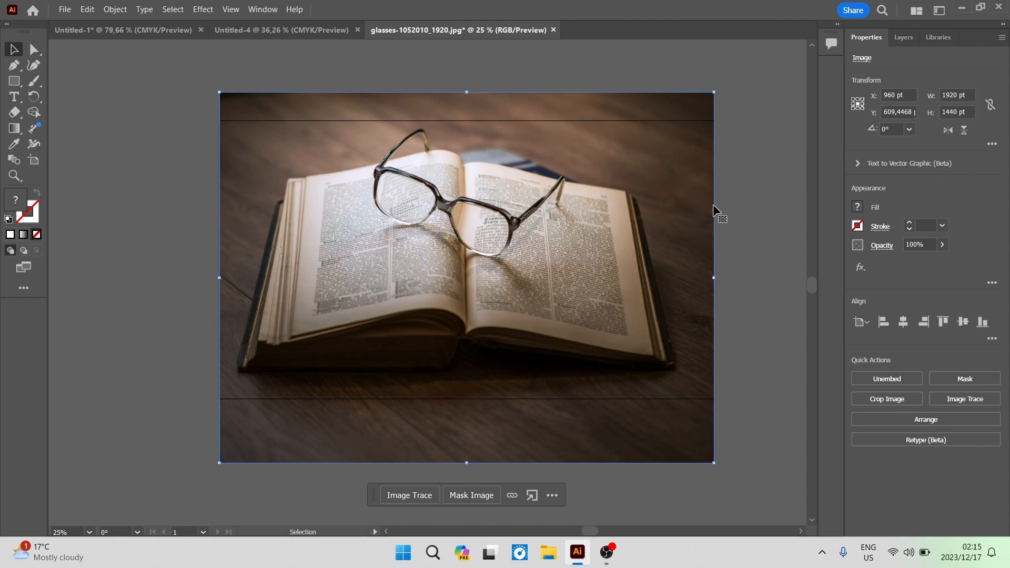
mouse_move(908, 245)
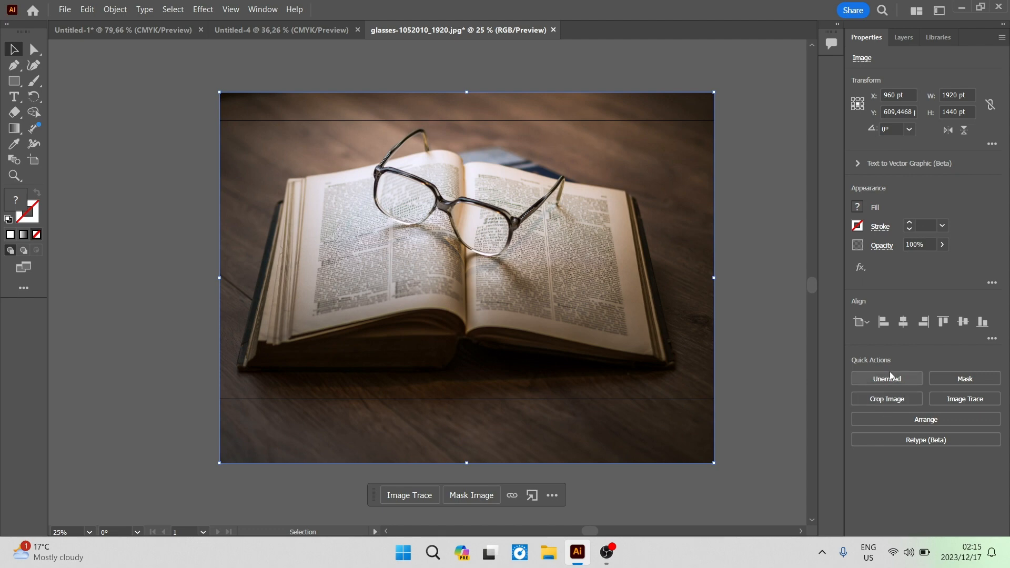
mouse_move(886, 399)
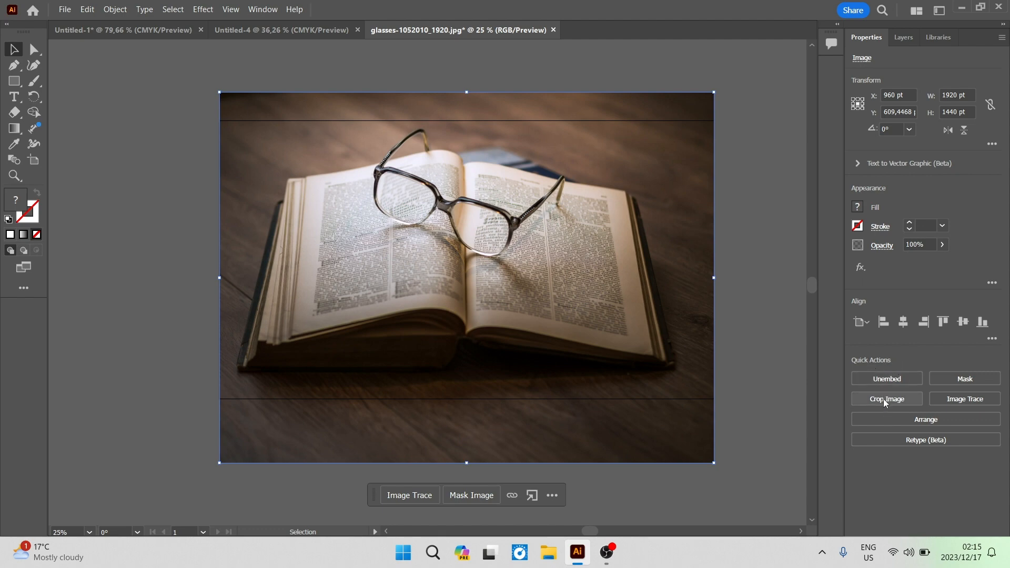
Start a Crop Image operation on the glasses-on-book photo.
click(886, 399)
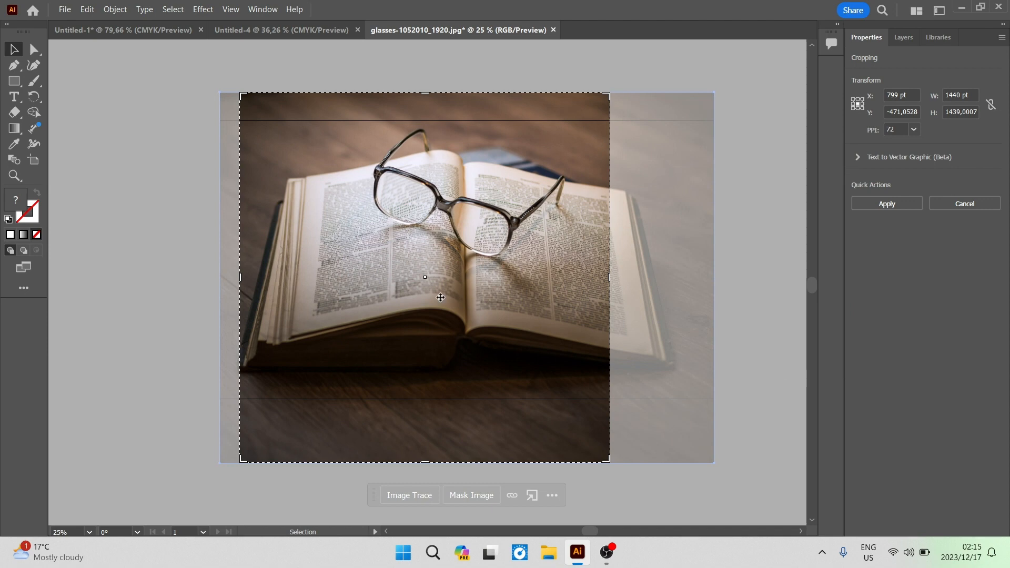
mouse_move(418, 323)
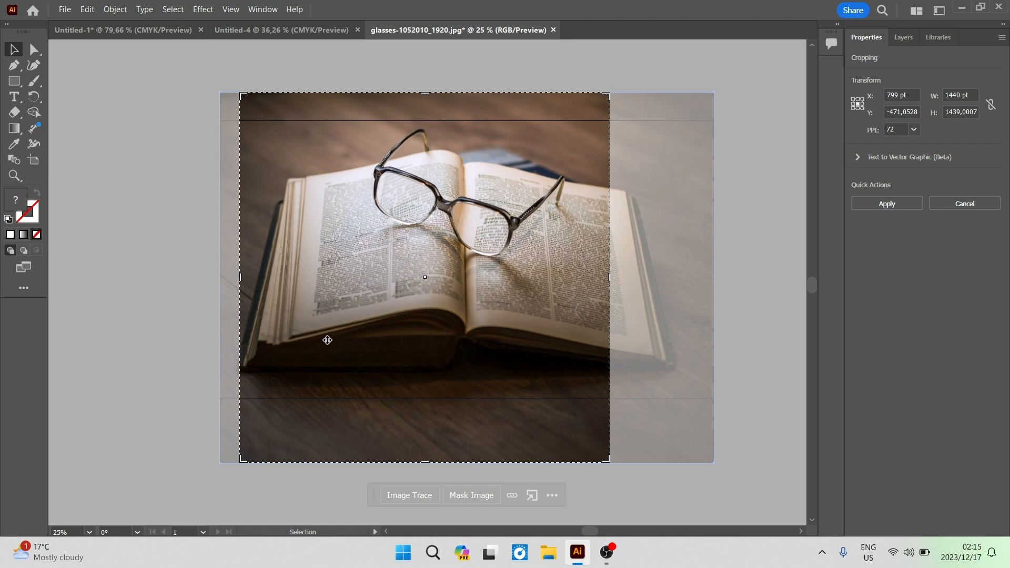
mouse_move(440, 344)
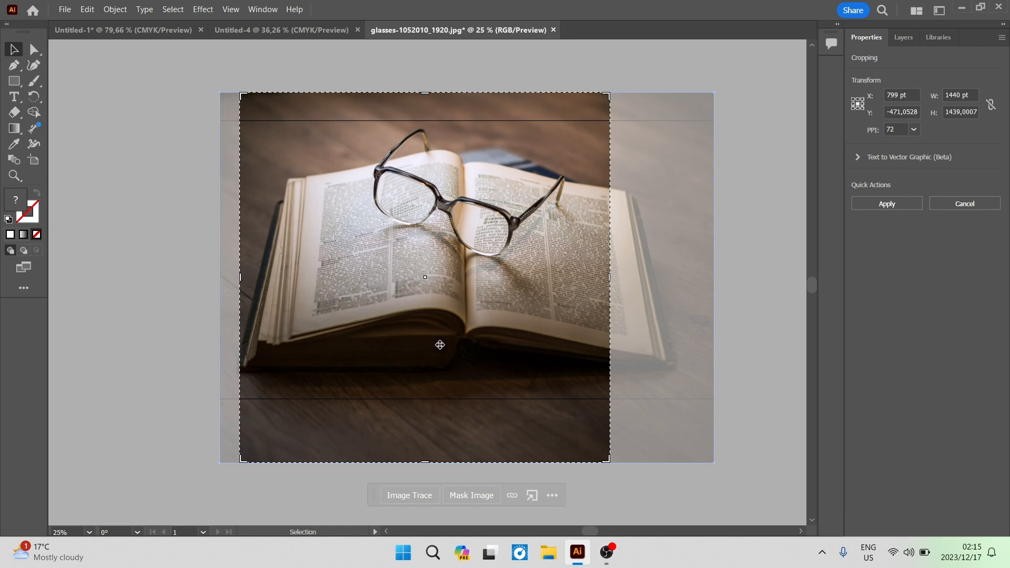
mouse_move(635, 241)
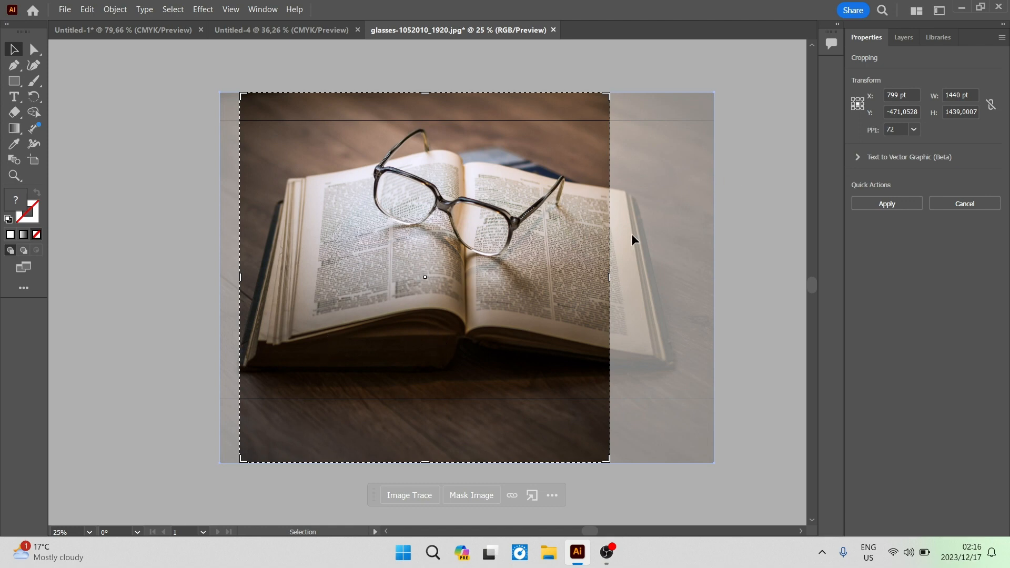
mouse_move(875, 89)
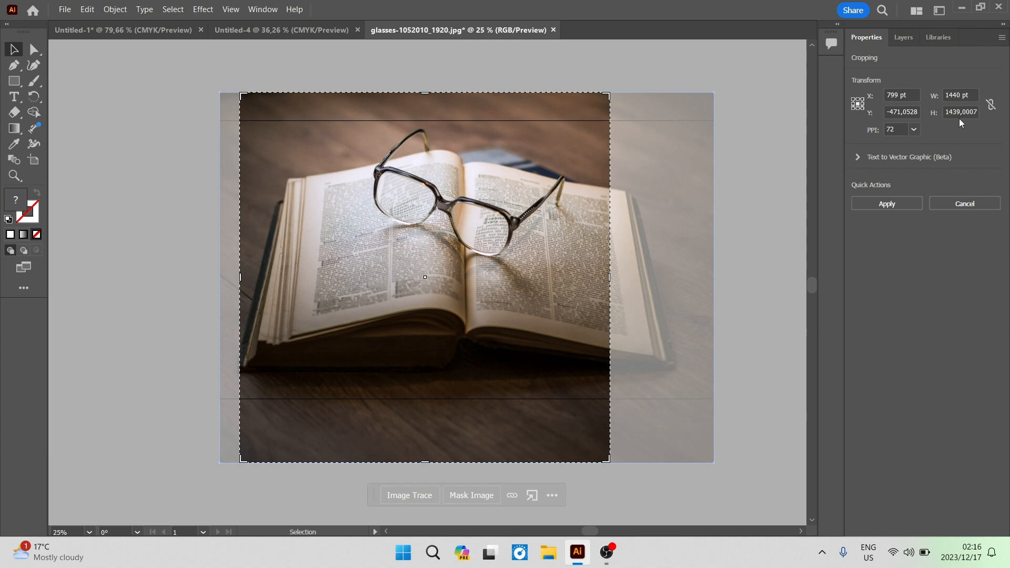
mouse_move(624, 230)
text(1080)
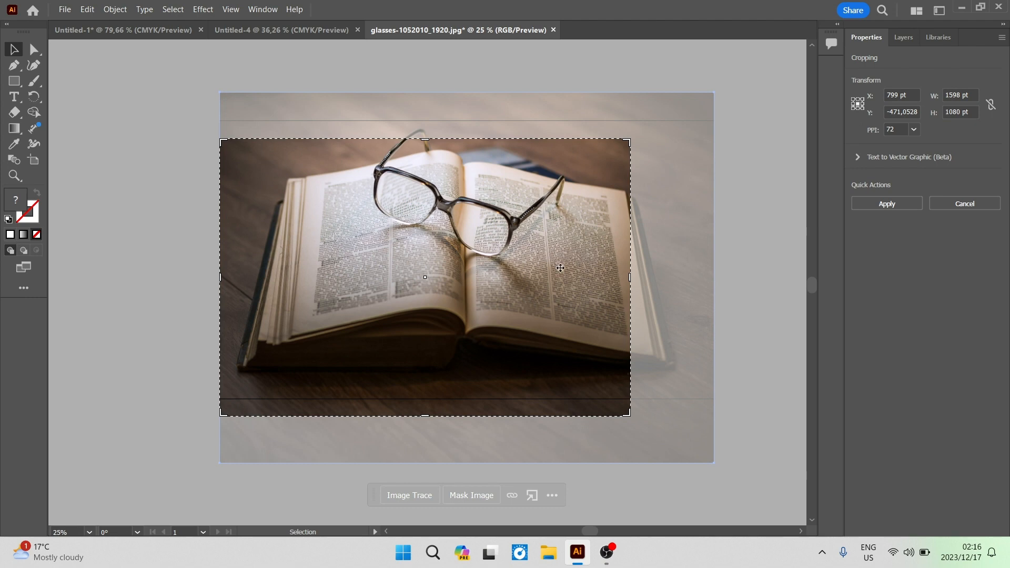
mouse_move(581, 358)
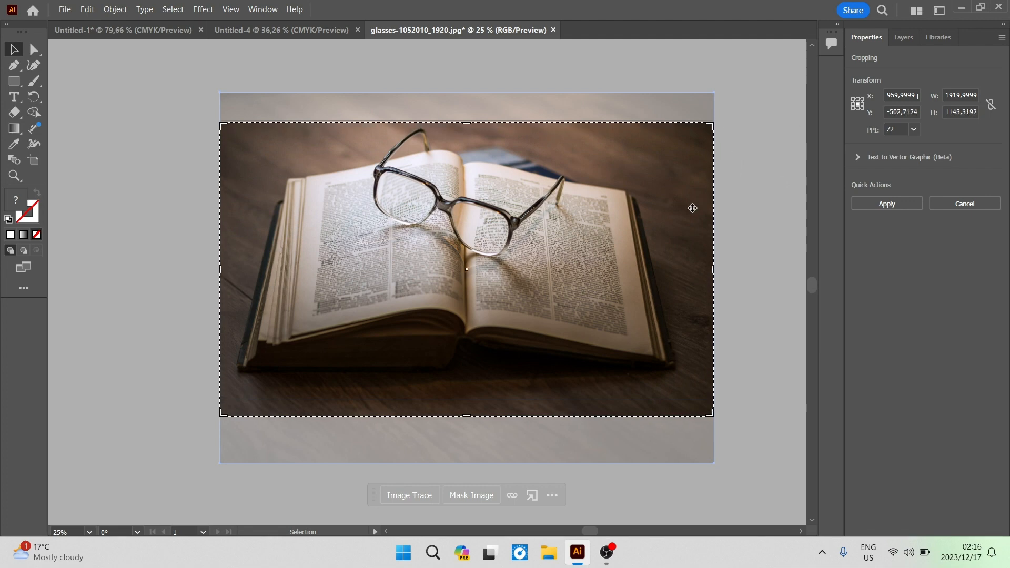
mouse_move(467, 410)
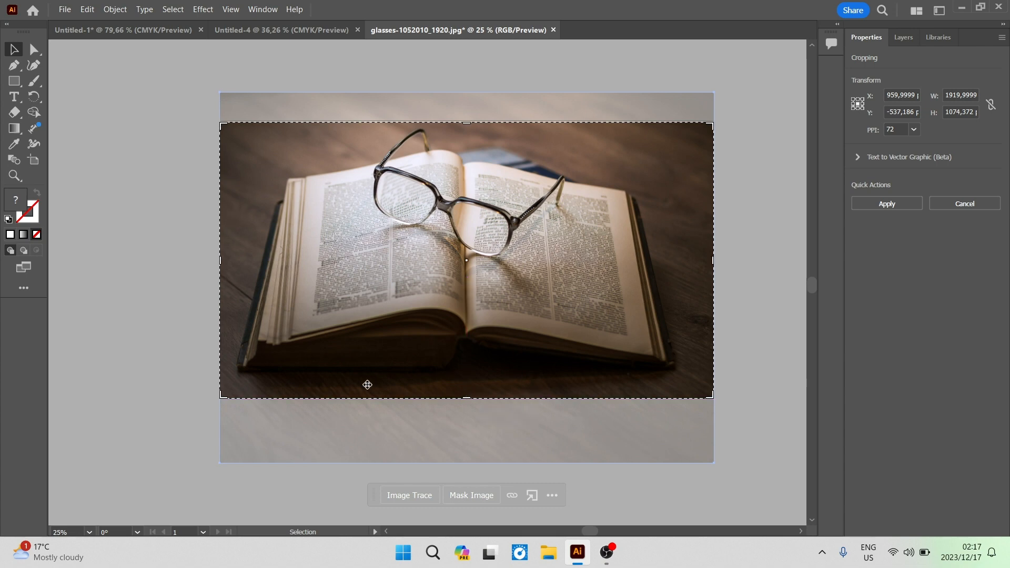
mouse_move(693, 263)
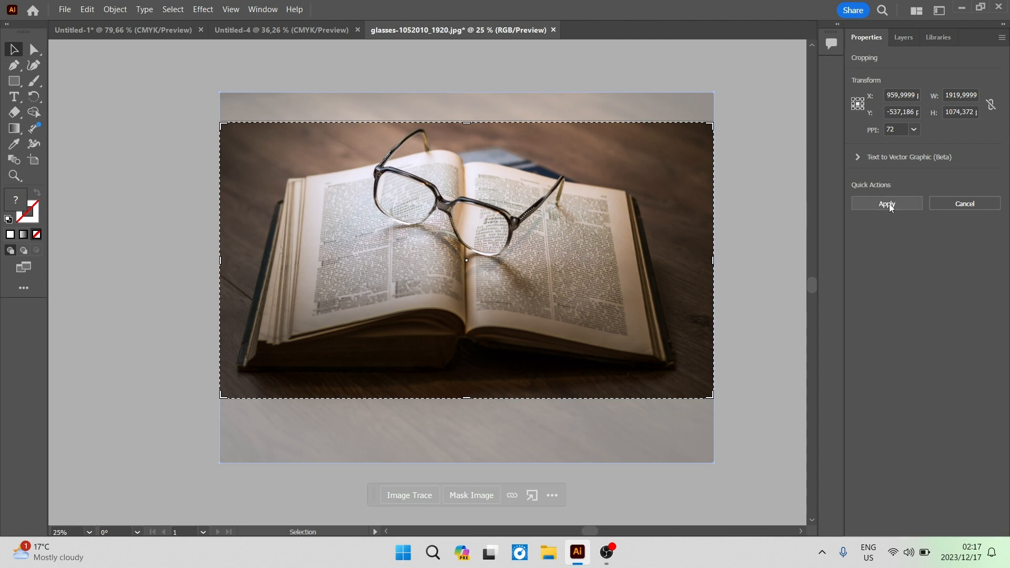
Apply the crop to the photo, then deselect it on the empty canvas.
click(887, 204)
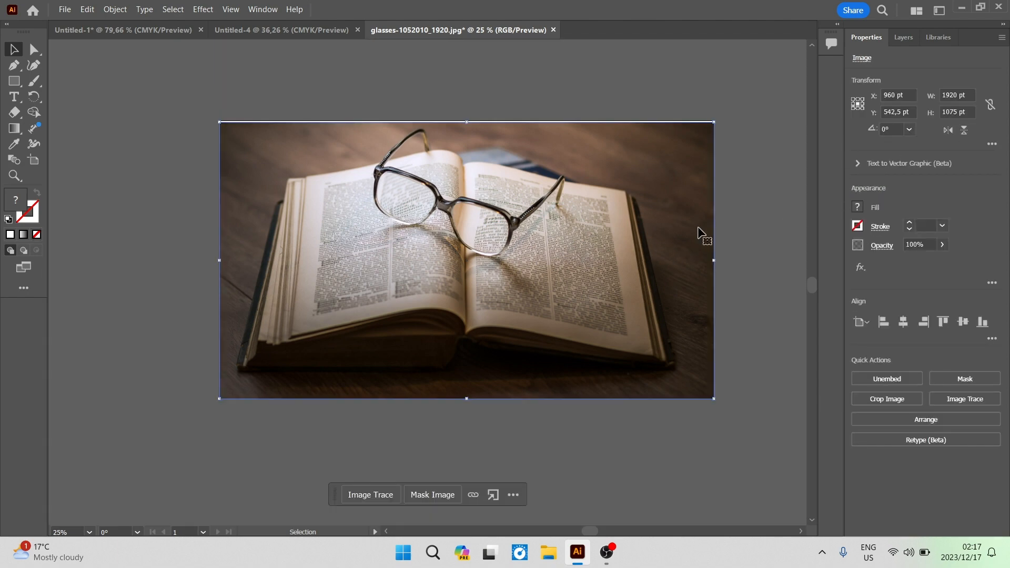
mouse_move(680, 122)
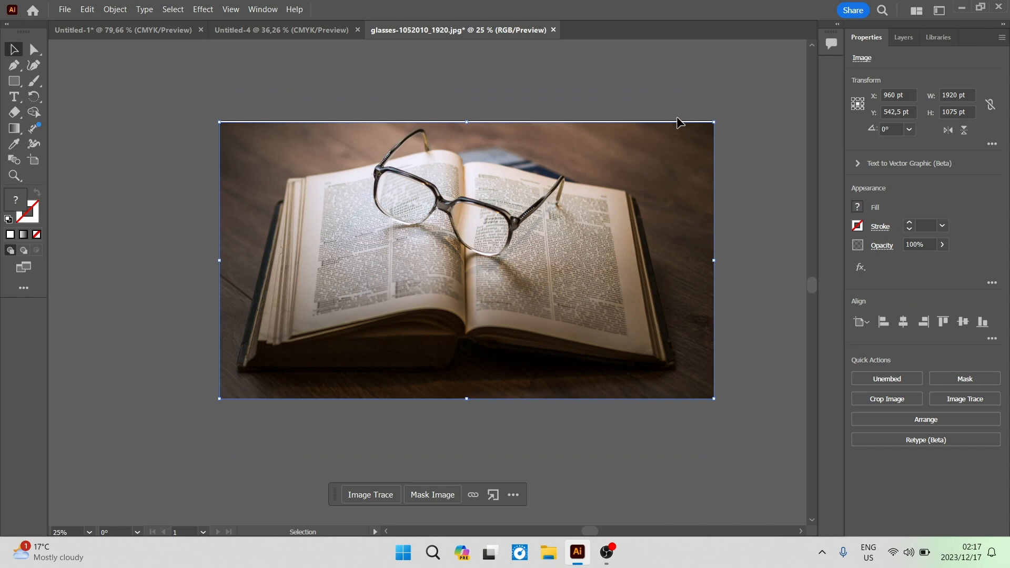
mouse_move(675, 161)
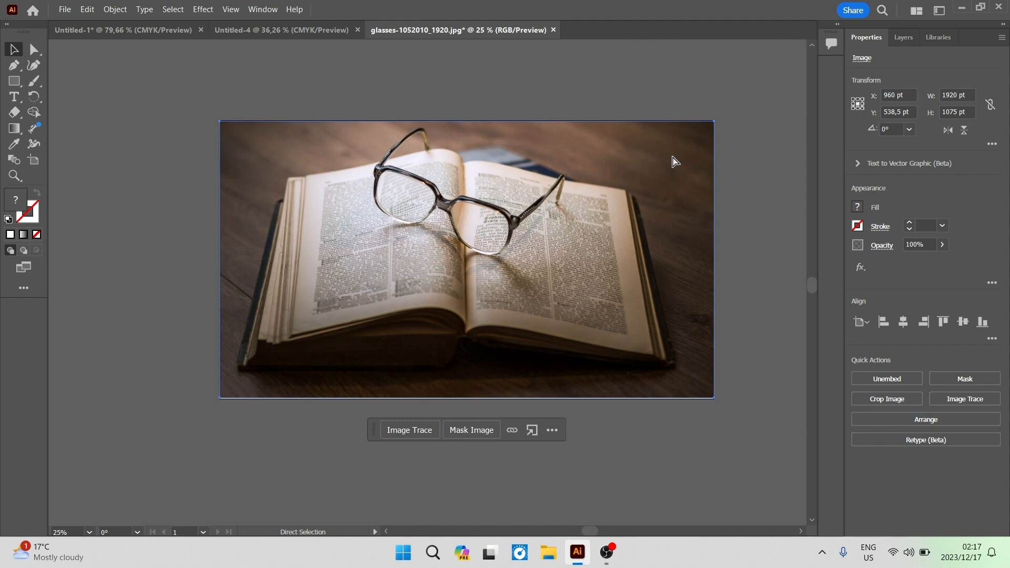
click(718, 181)
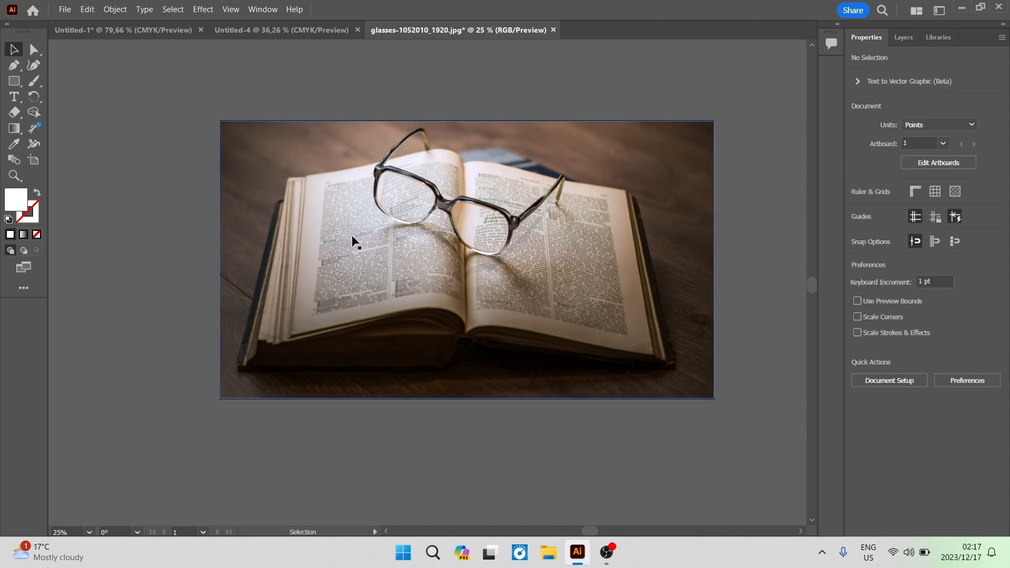
mouse_move(434, 219)
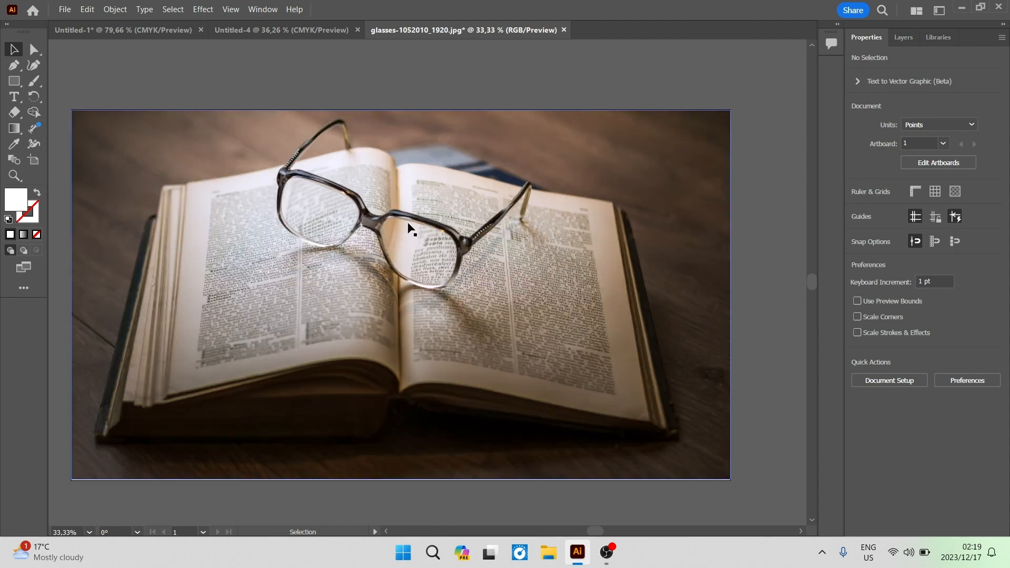
mouse_move(358, 235)
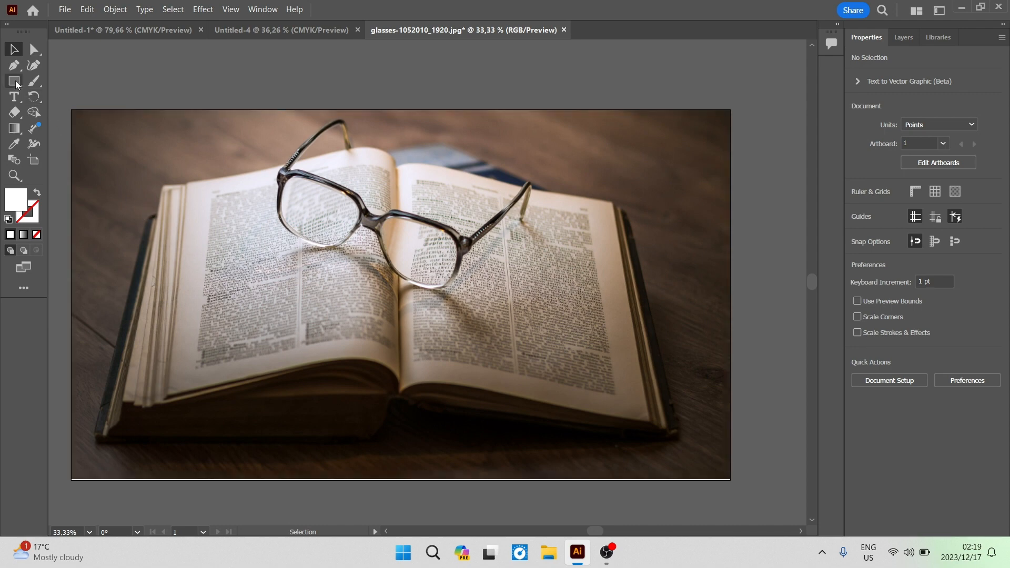
mouse_move(14, 80)
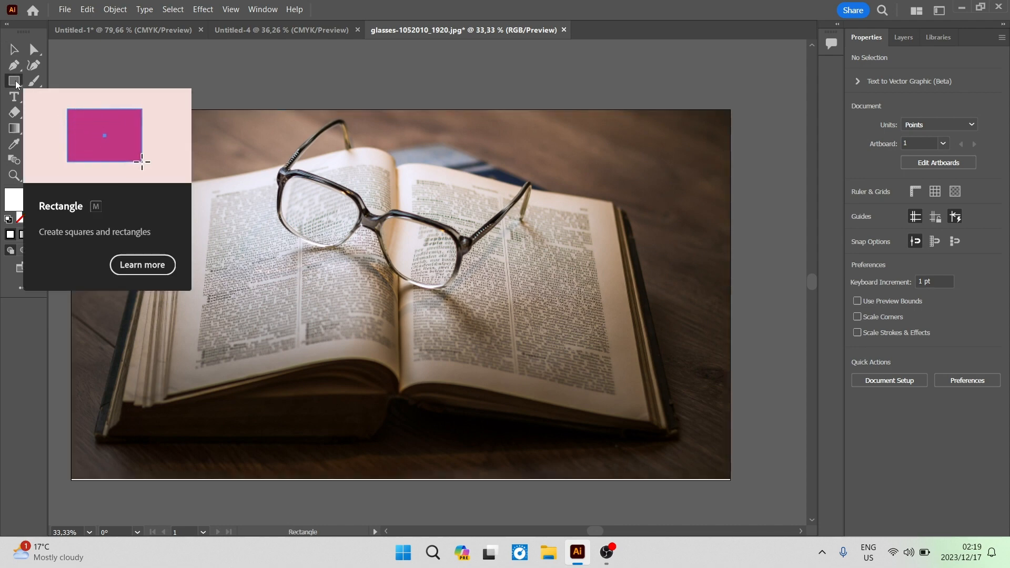
Open the Rectangle Tool flyout to reveal the other shape tools.
click(13, 80)
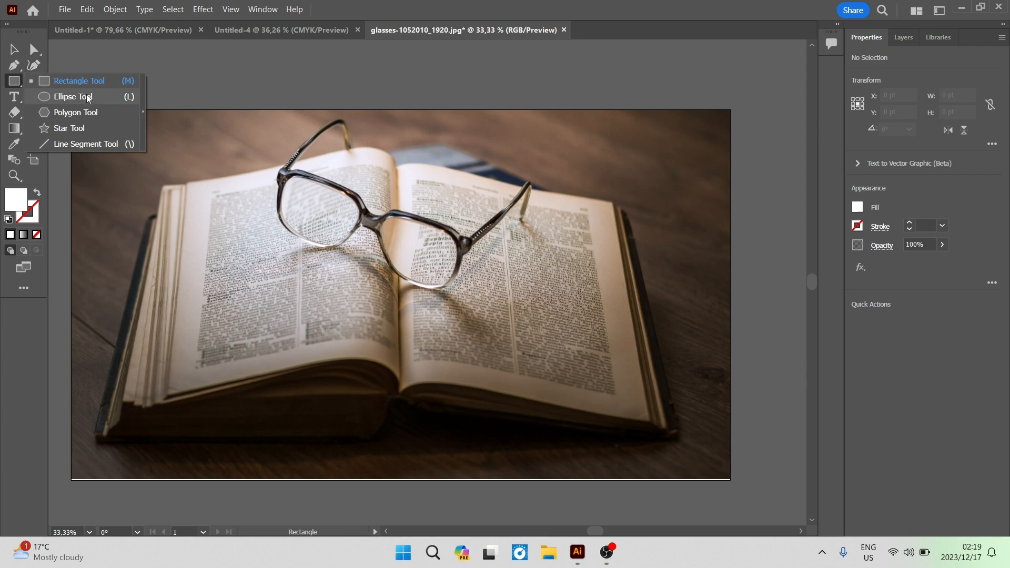
mouse_move(110, 146)
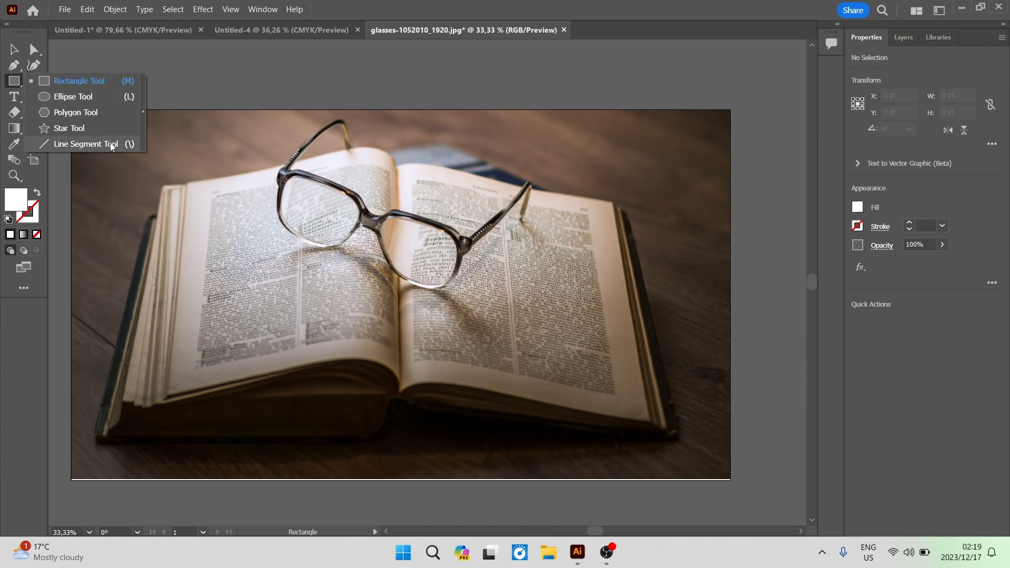
mouse_move(117, 150)
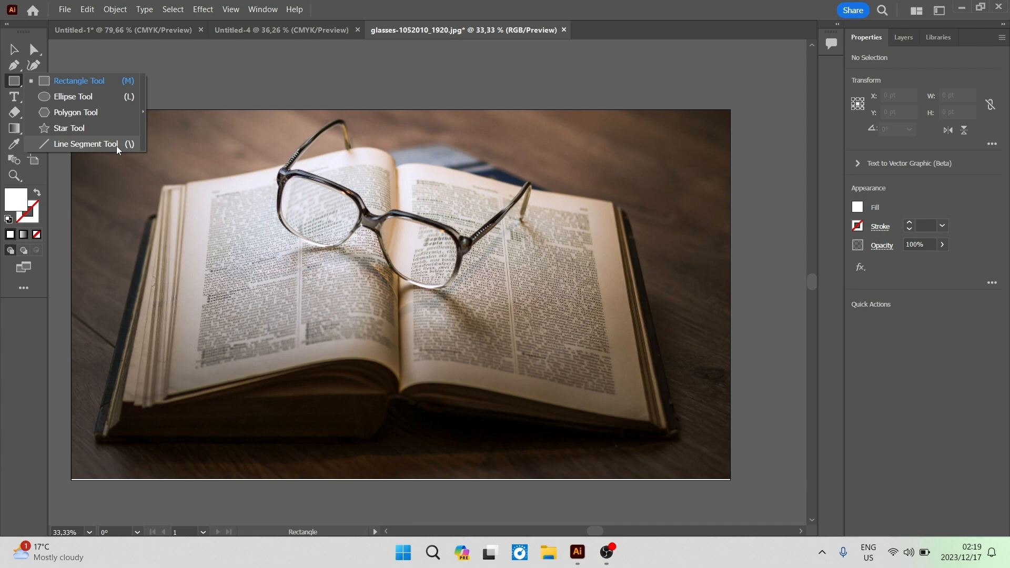
mouse_move(74, 99)
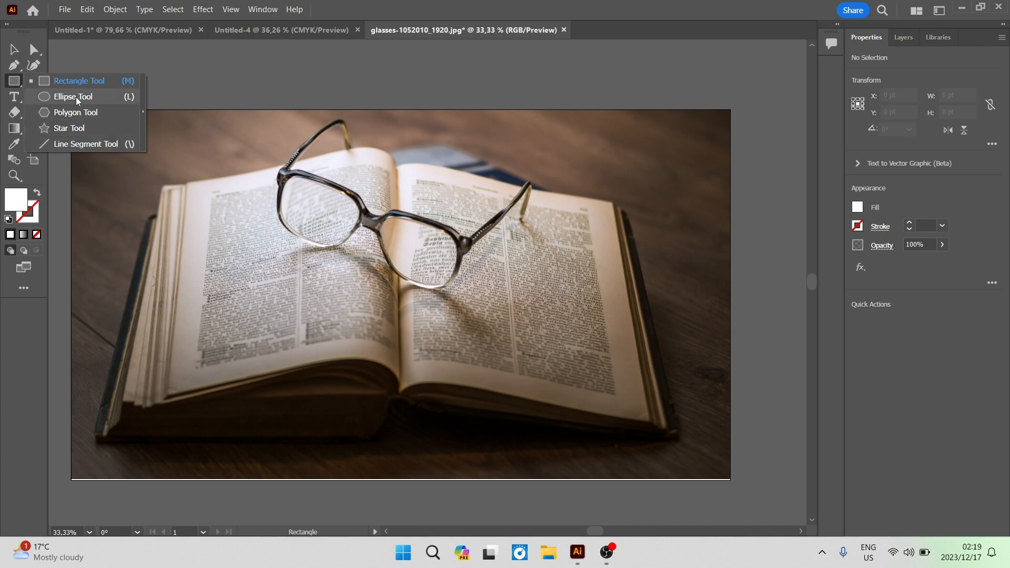
Draw a large circle, about 894 pt across, over the glasses with the Ellipse Tool.
click(72, 96)
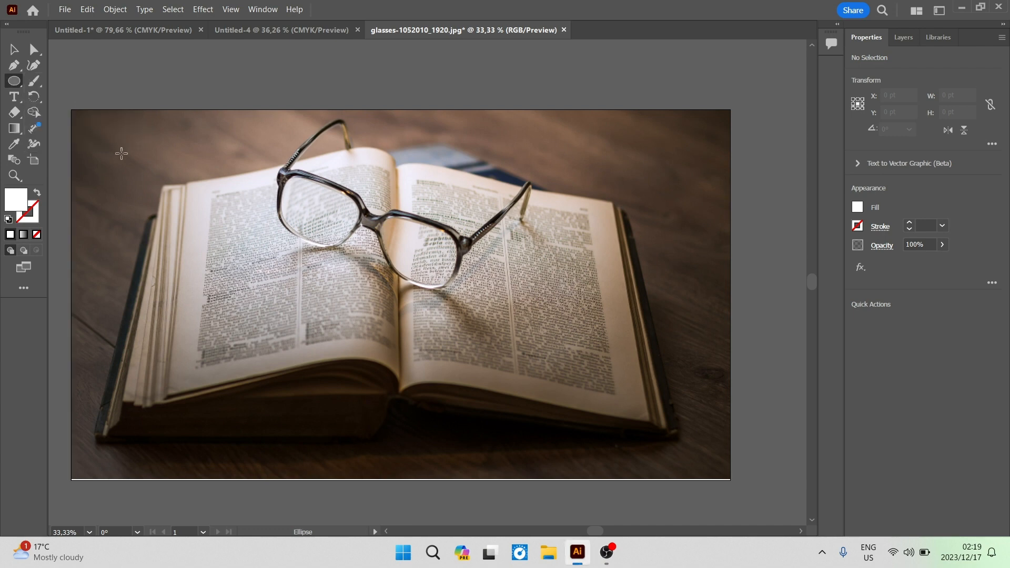
mouse_move(271, 121)
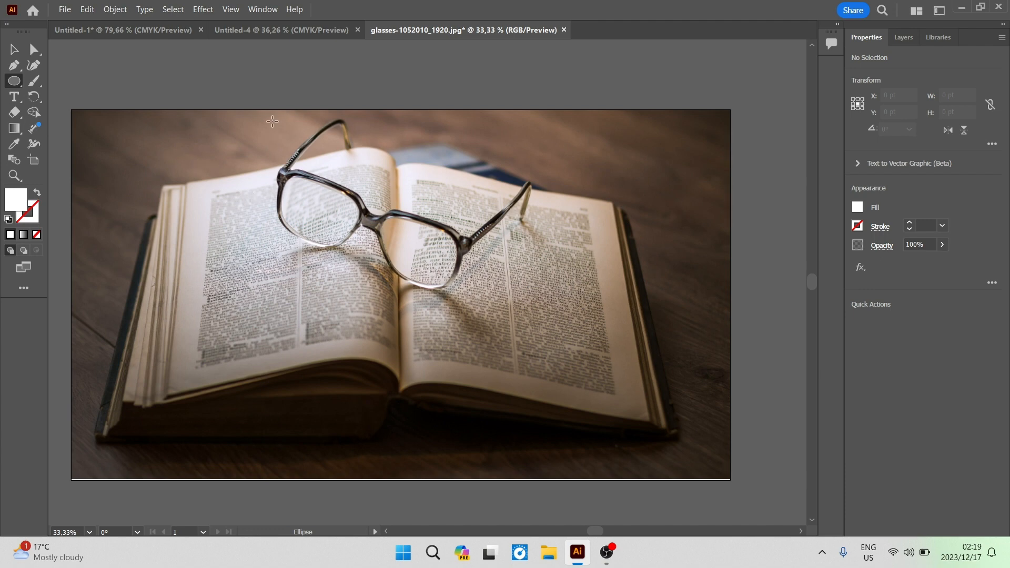
drag(258, 123, 258, 145)
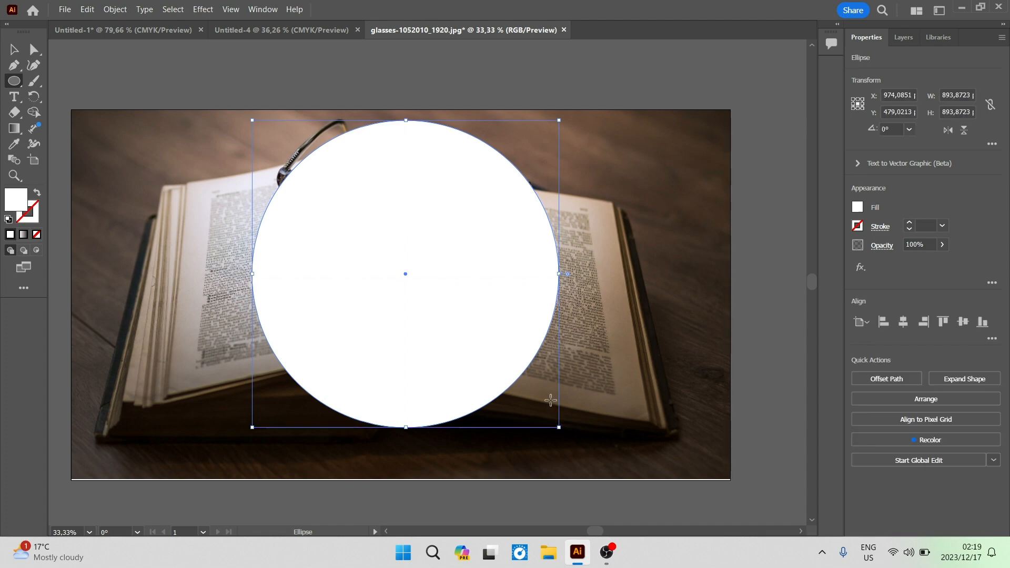
mouse_move(50, 189)
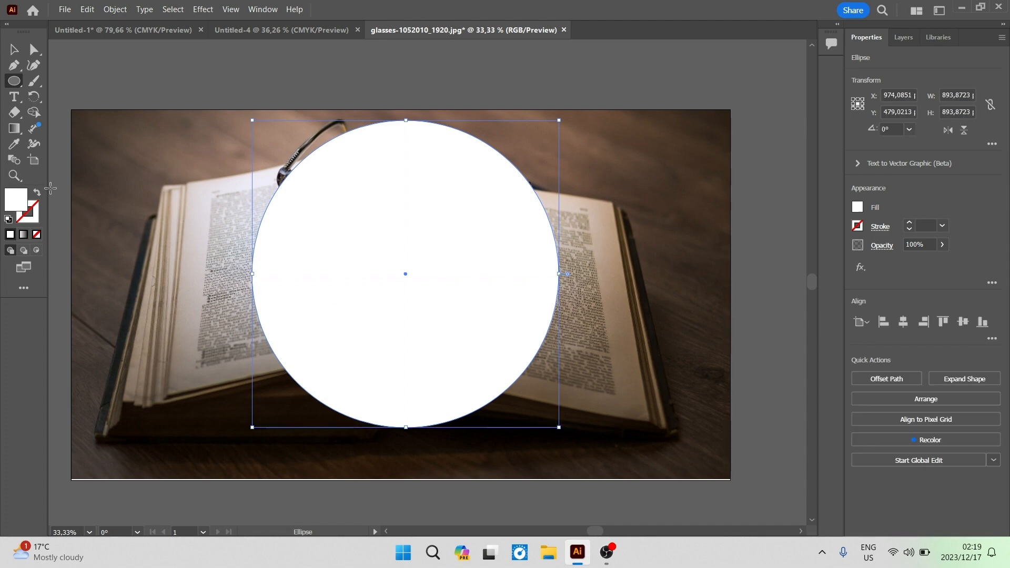
mouse_move(29, 213)
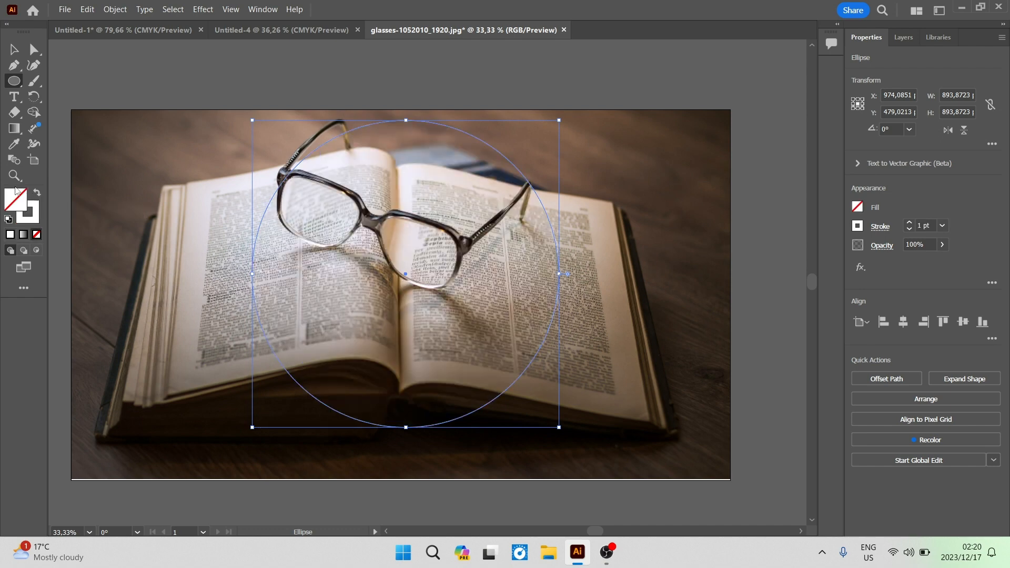
mouse_move(449, 143)
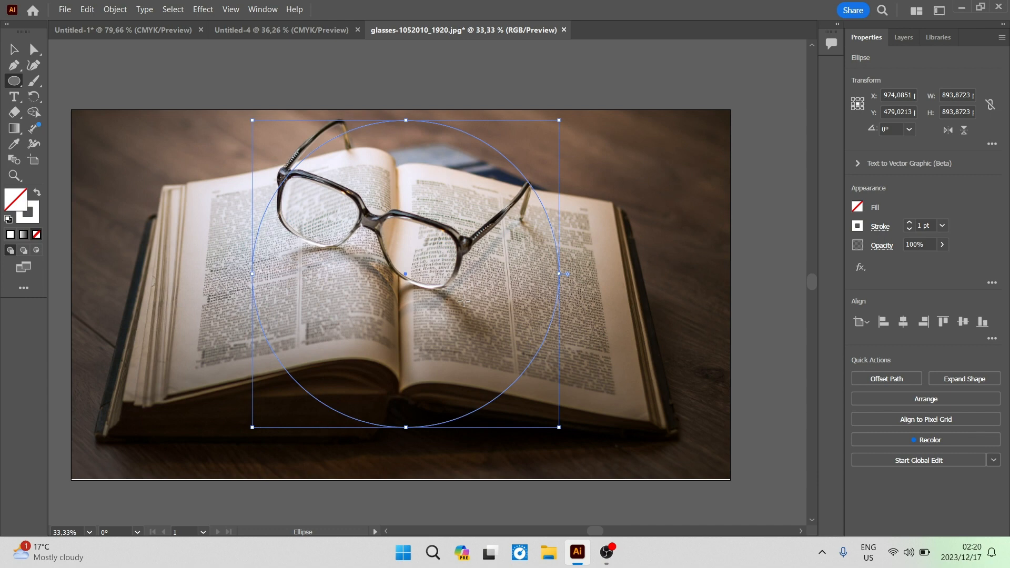
mouse_move(447, 328)
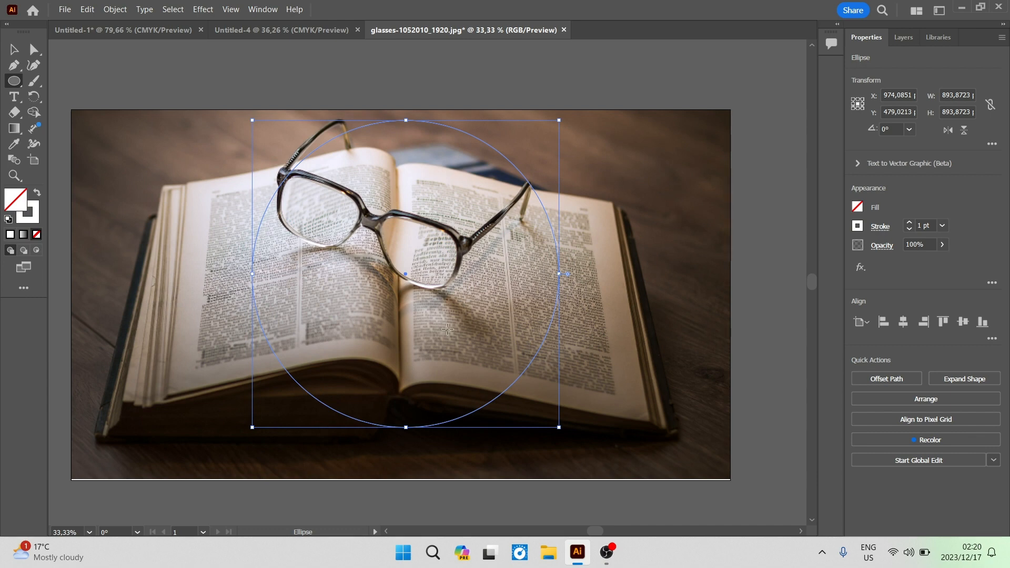
mouse_move(164, 143)
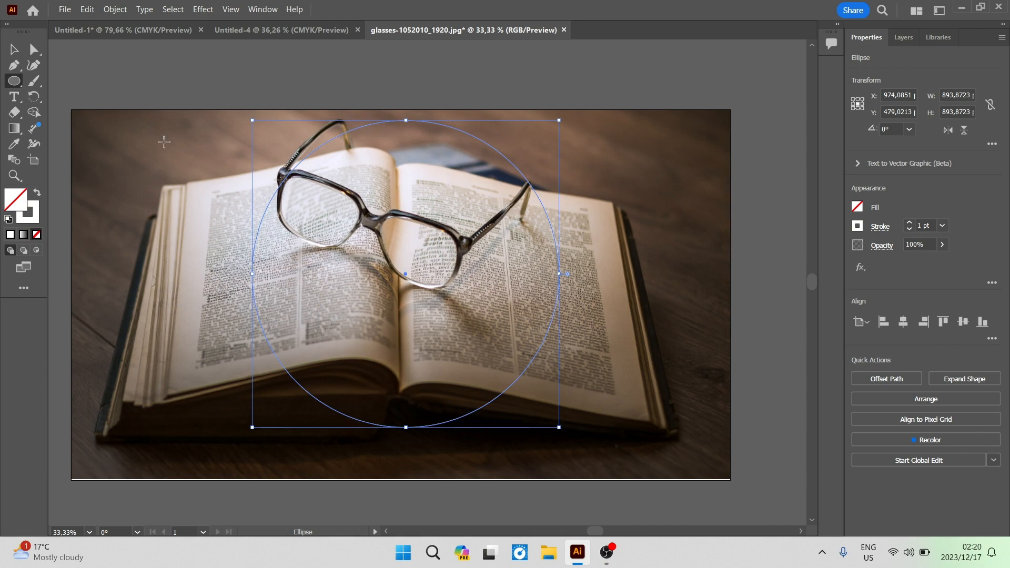
Return to the Selection Tool with the circle still selected over the photo.
click(14, 50)
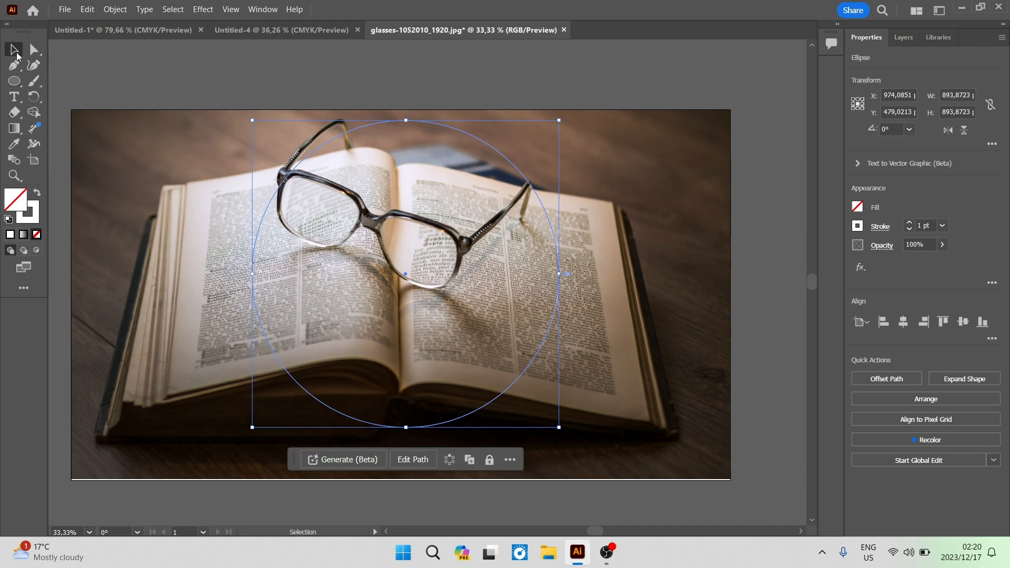
mouse_move(163, 162)
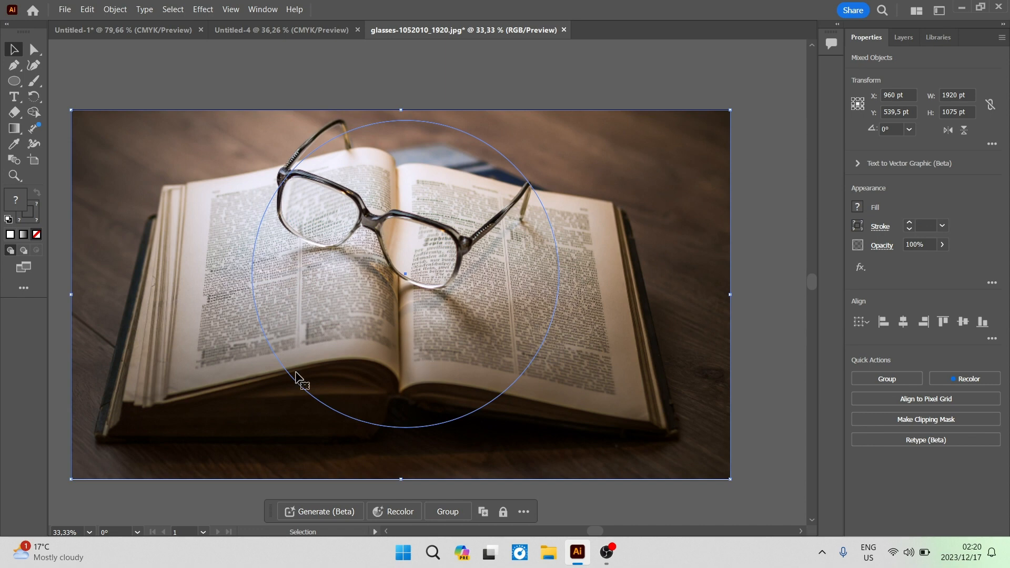
mouse_move(480, 373)
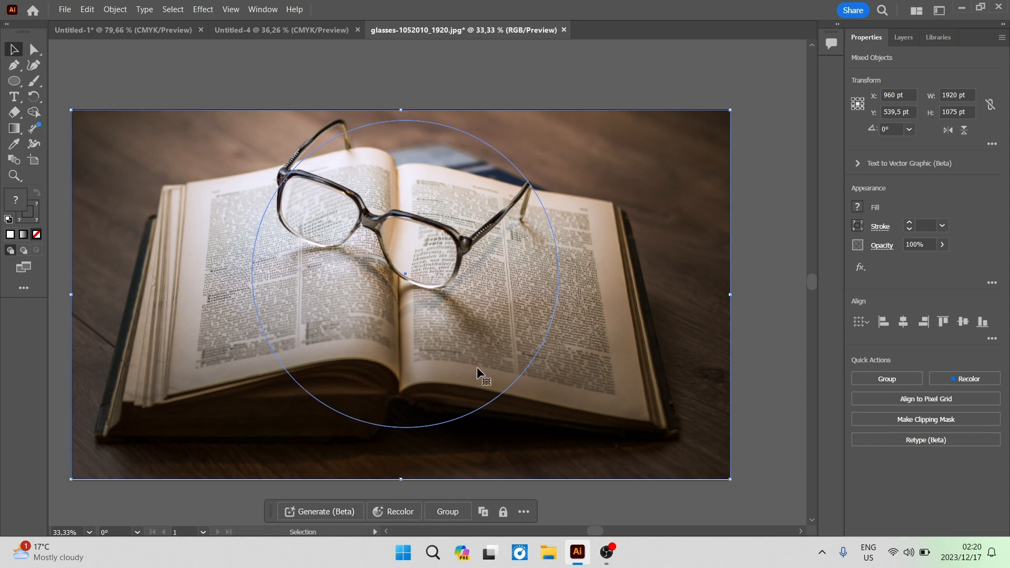
mouse_move(455, 200)
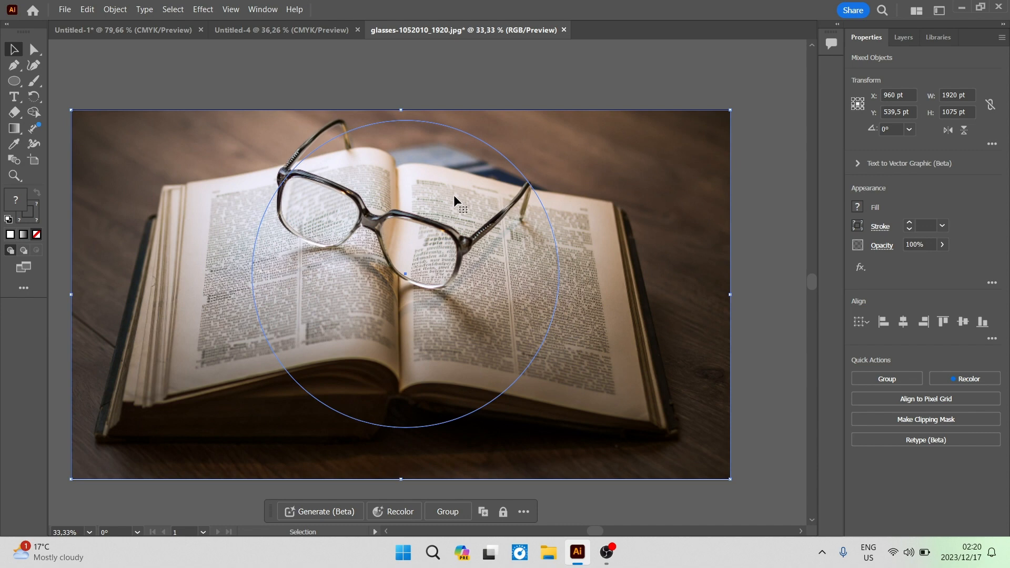
mouse_move(230, 155)
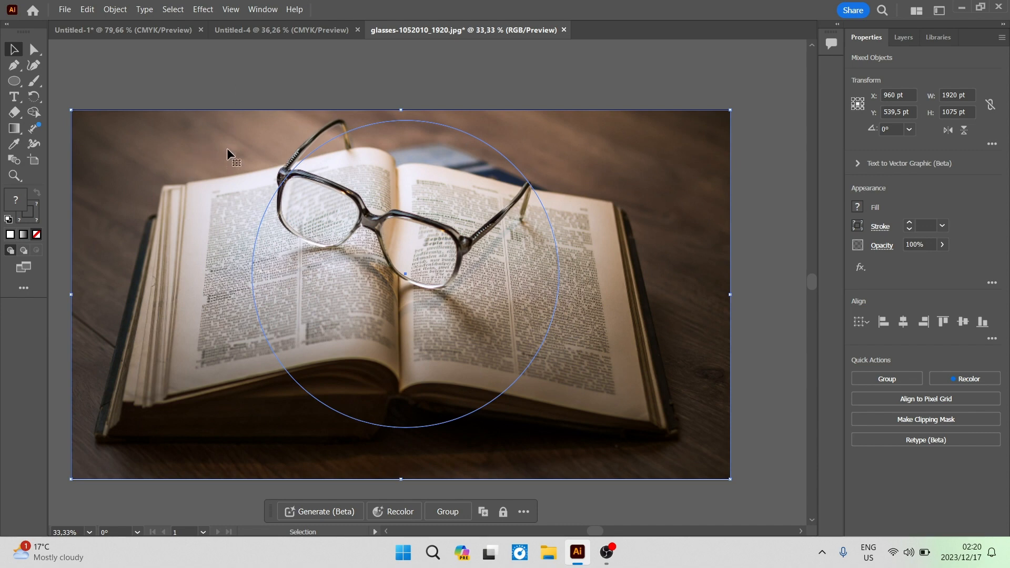
mouse_move(516, 93)
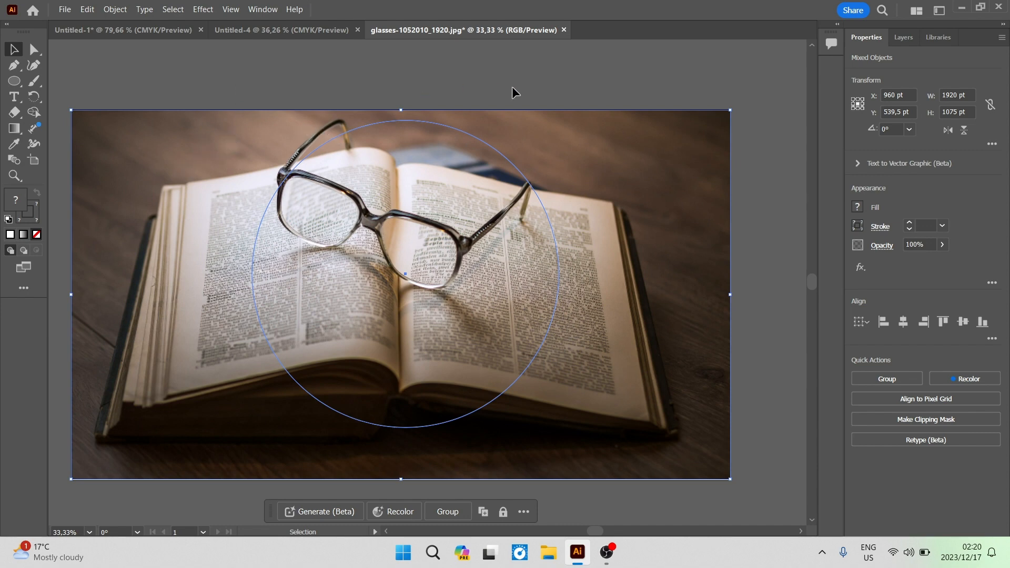
mouse_move(899, 252)
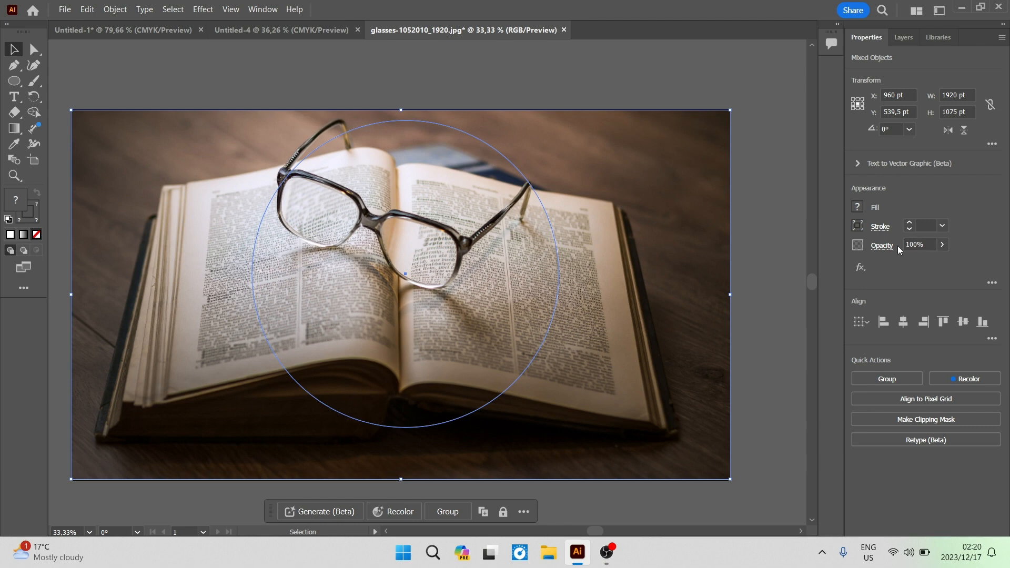
mouse_move(852, 382)
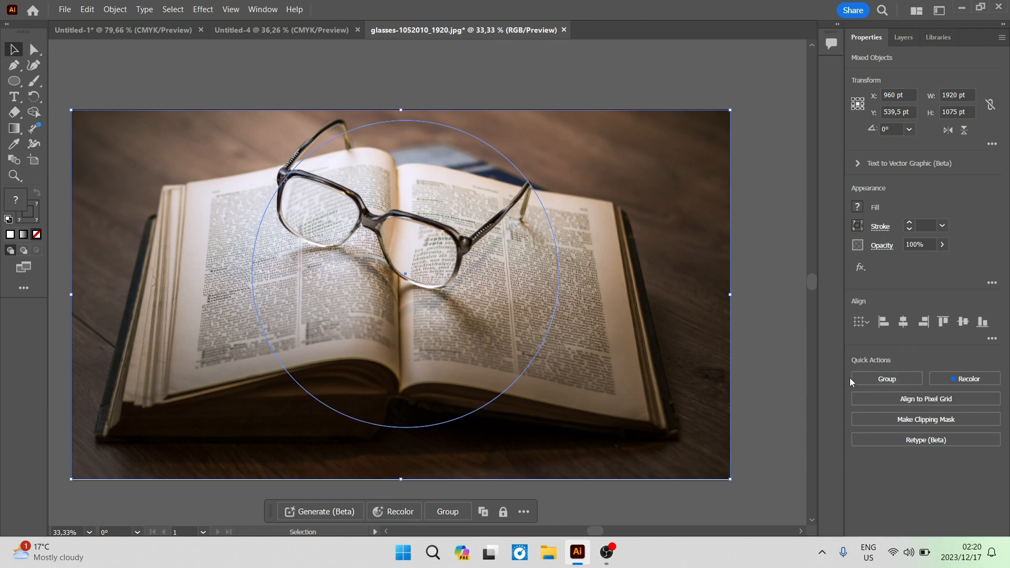
mouse_move(905, 429)
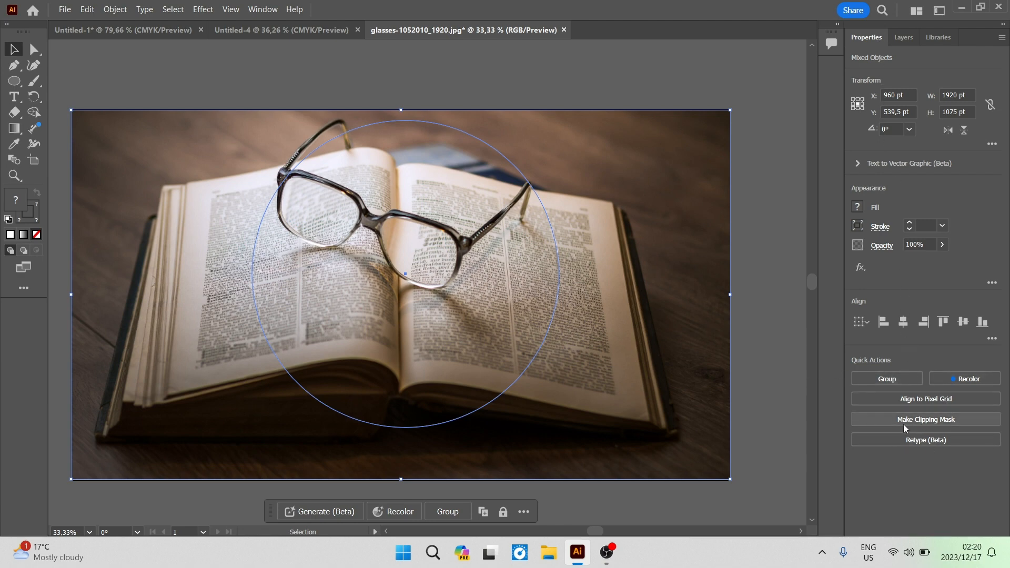
Make a clipping mask so the photo shows only inside the circle.
click(924, 419)
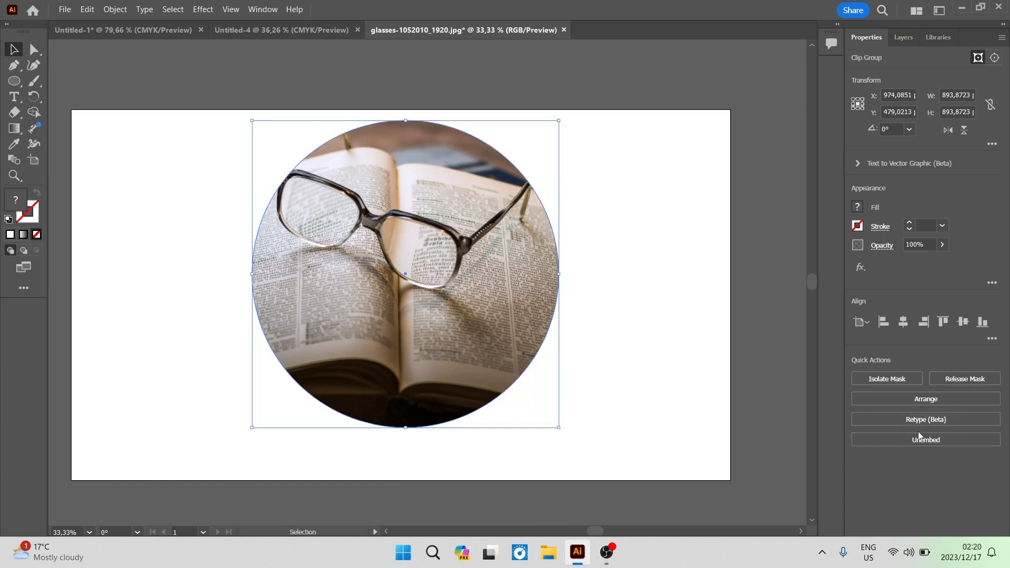
mouse_move(448, 316)
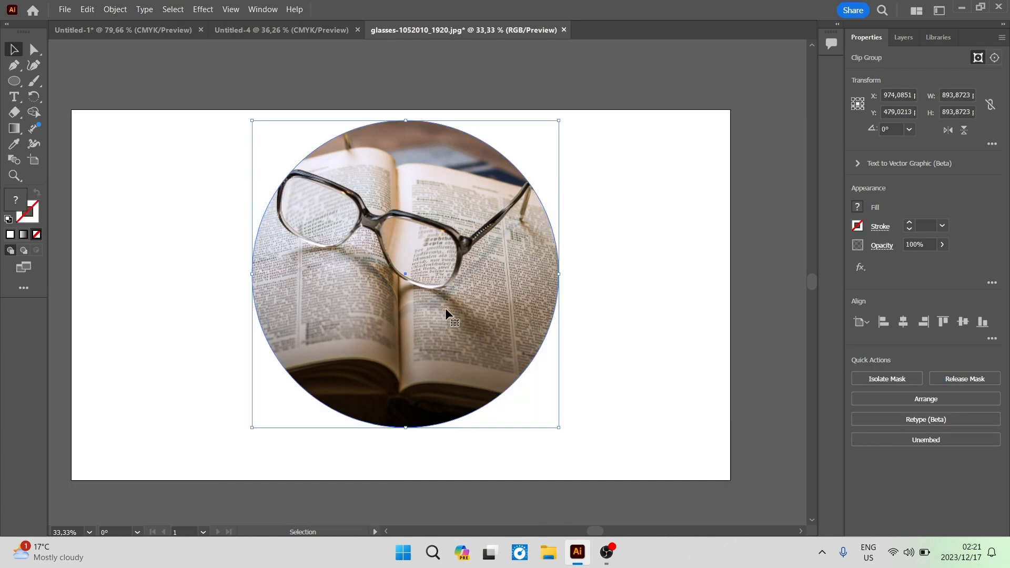
mouse_move(419, 69)
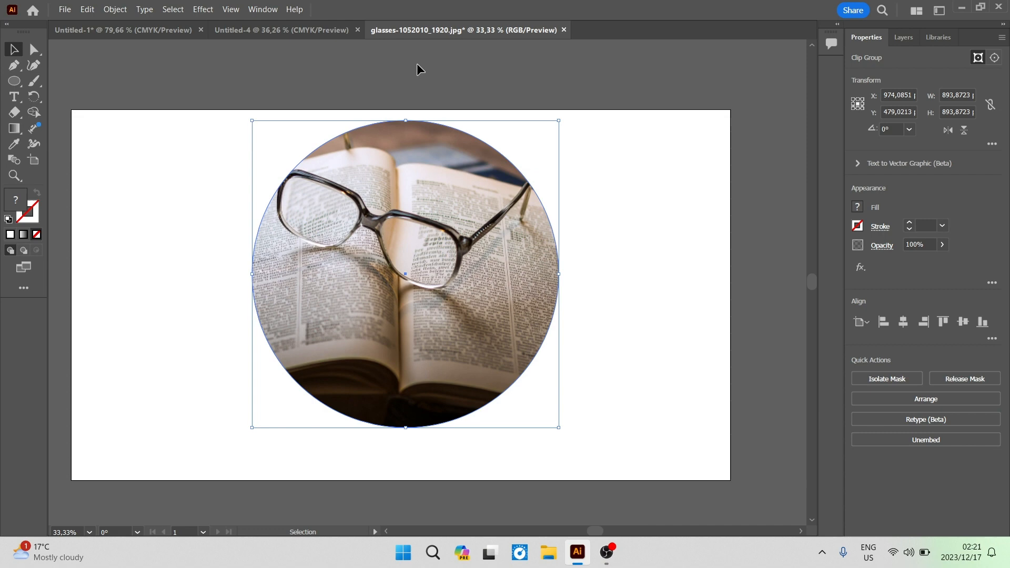
mouse_move(406, 279)
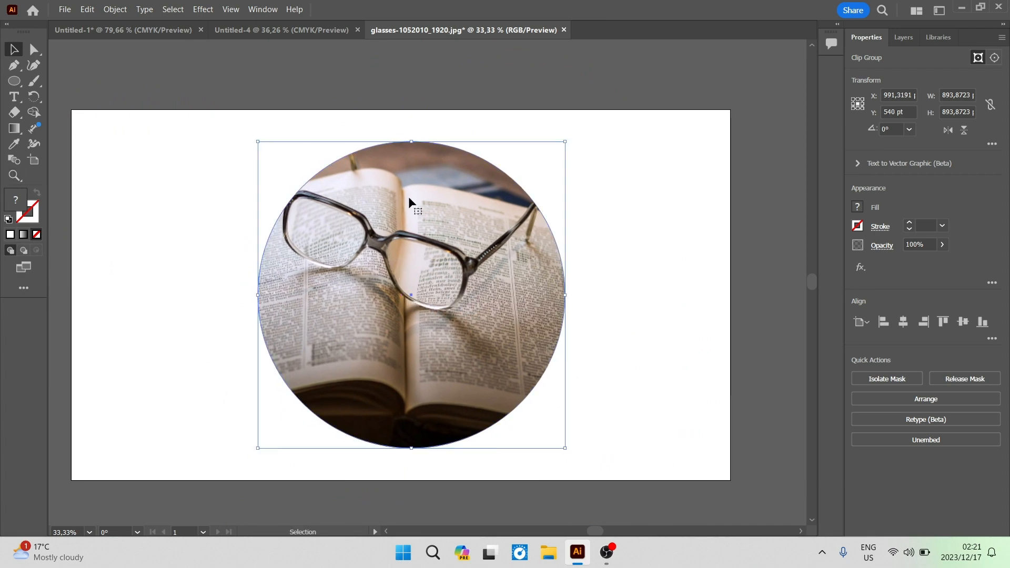
mouse_move(230, 179)
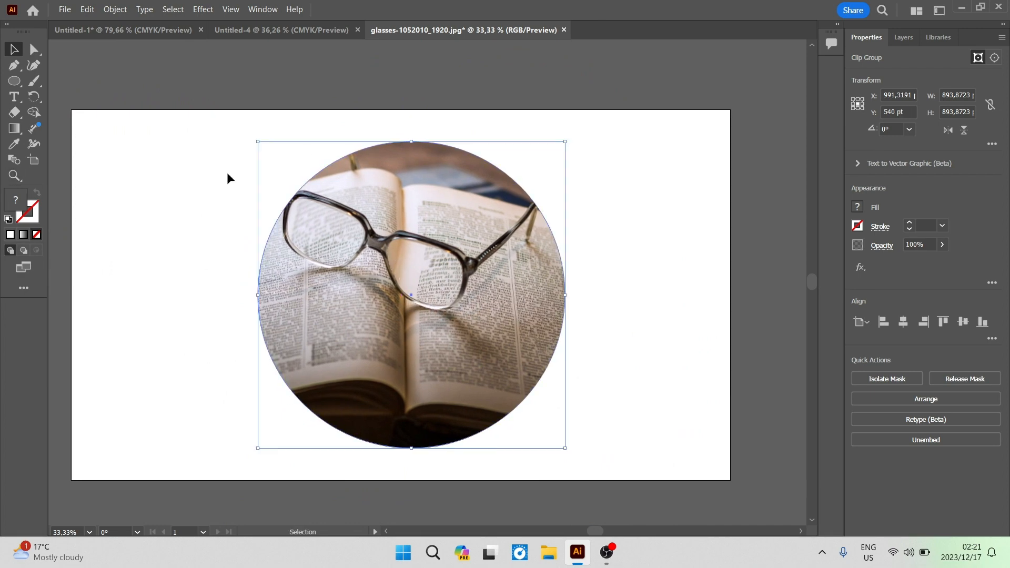
mouse_move(407, 335)
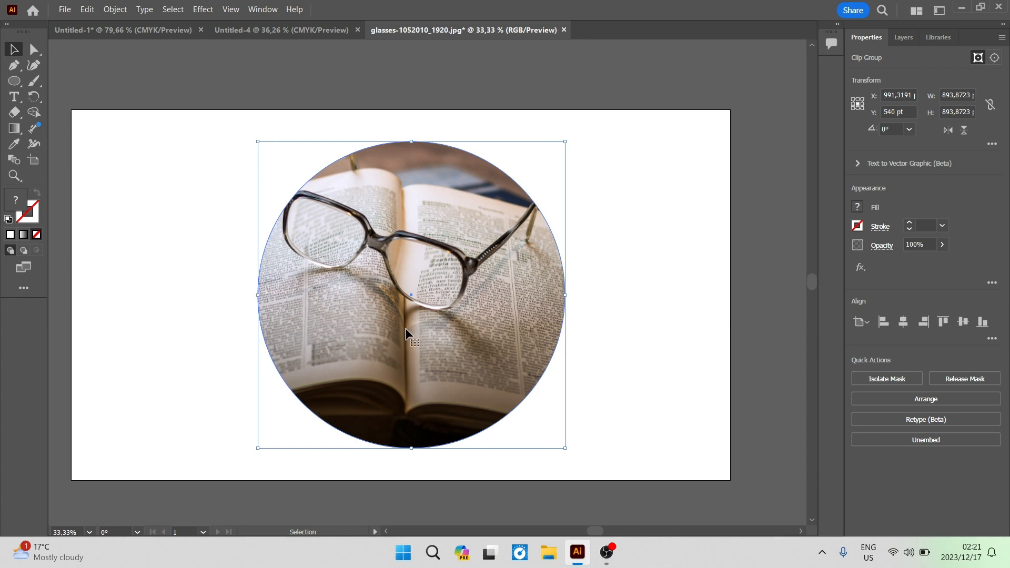
mouse_move(376, 334)
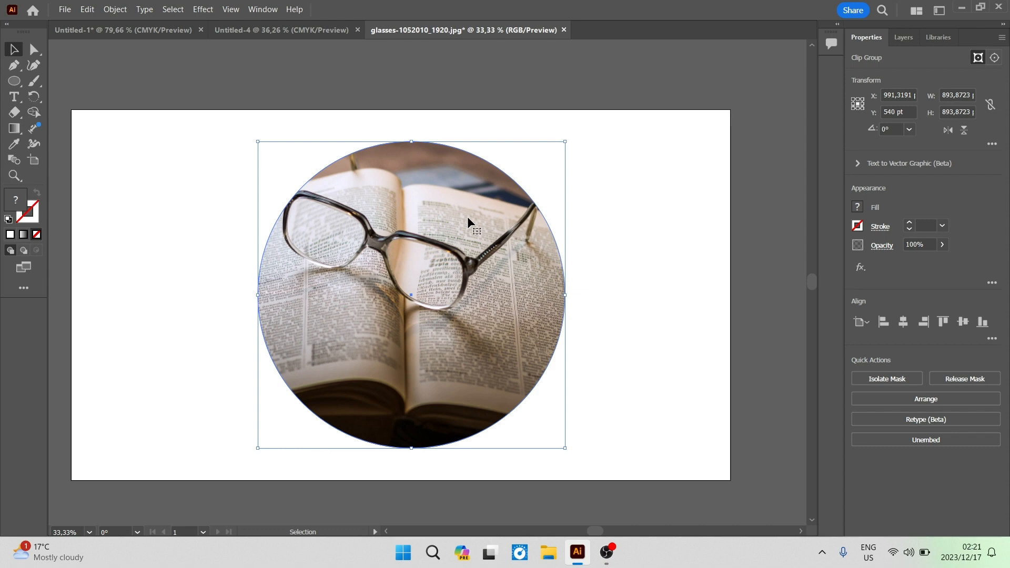
mouse_move(471, 227)
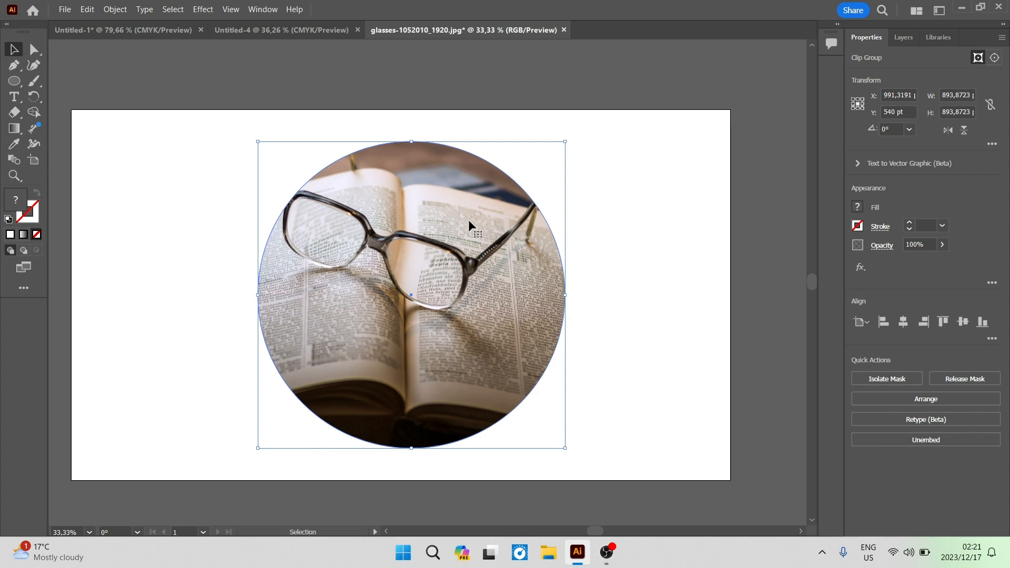